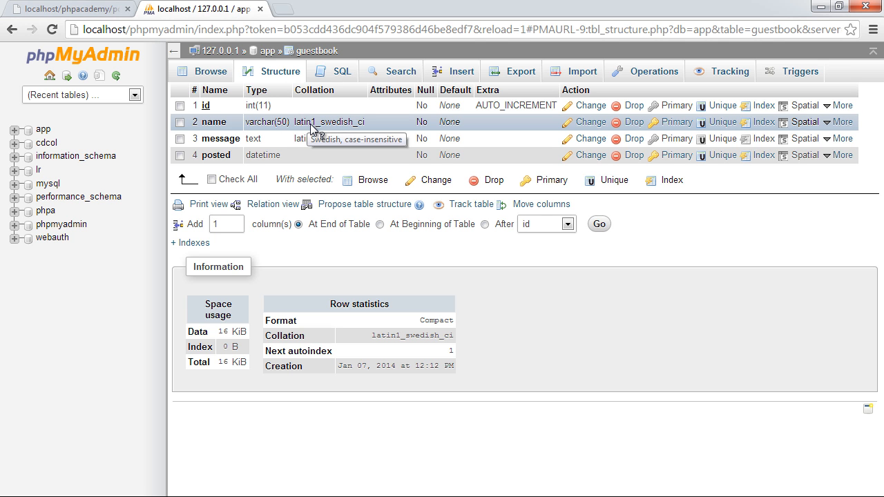
mouse_move(254, 105)
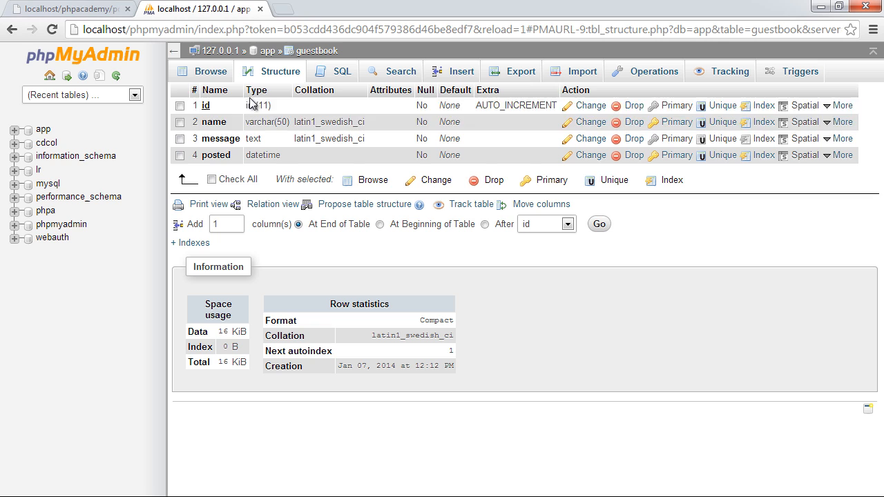
mouse_move(42, 130)
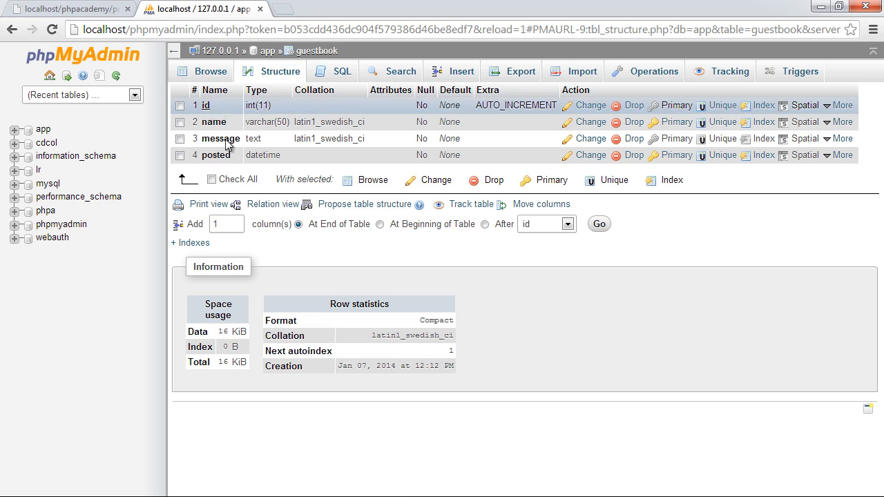
mouse_move(218, 111)
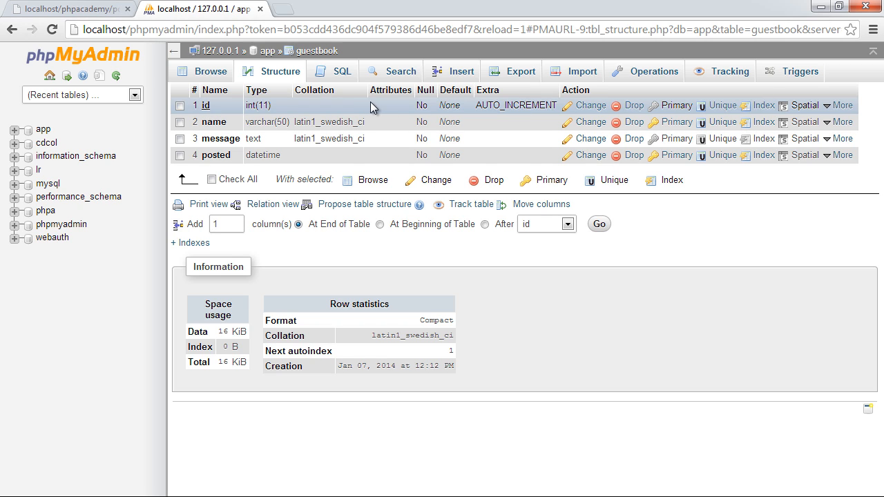
mouse_move(378, 108)
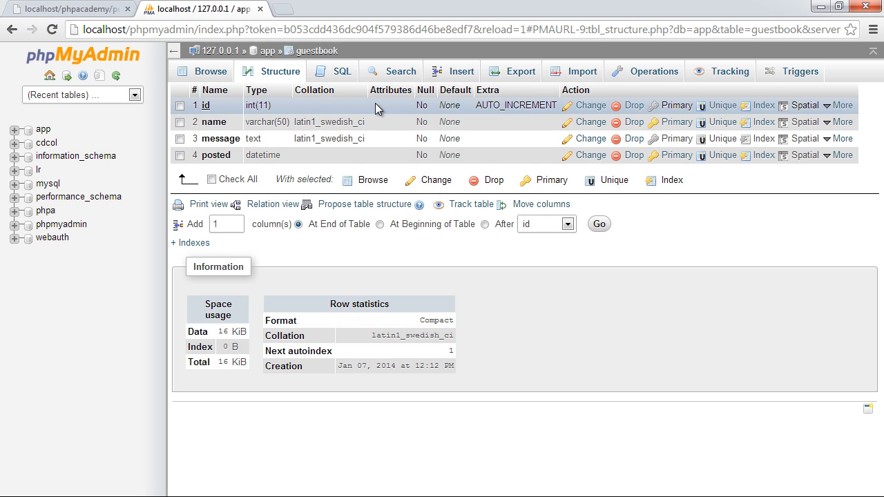
mouse_move(312, 117)
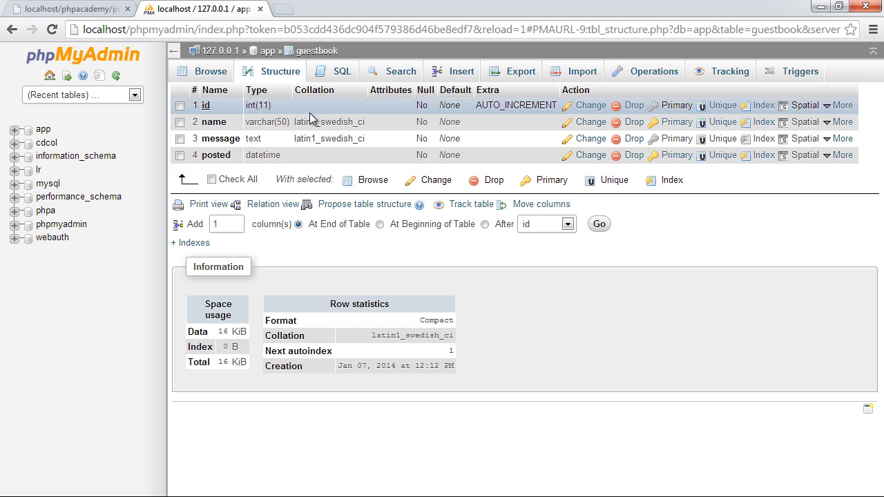
Begin index.php with the <?php tag and the start of a PDO:: call.
double_click(257, 122)
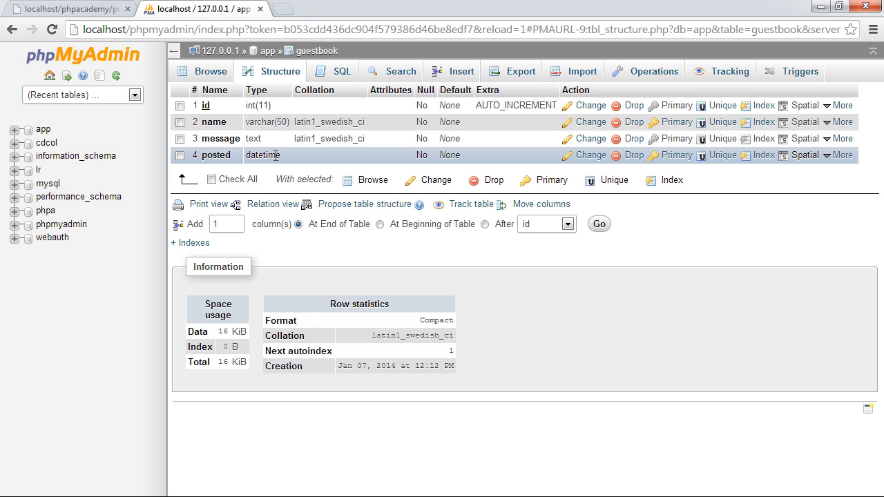
double_click(263, 154)
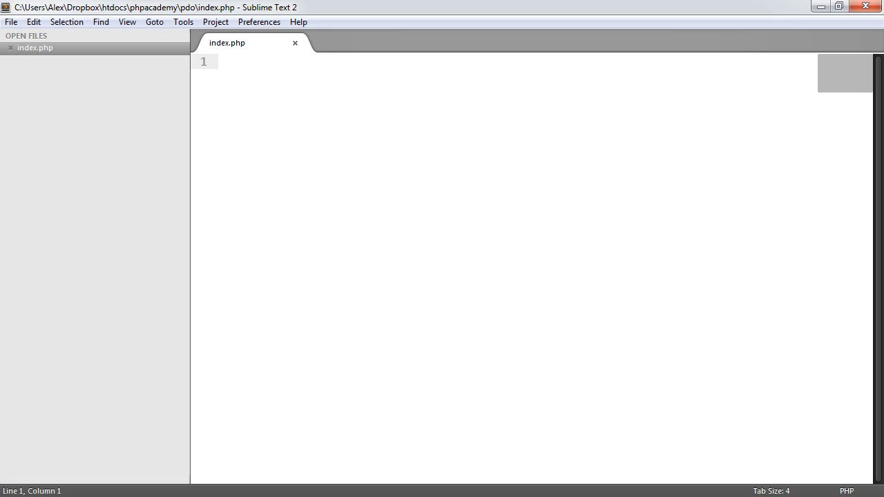
mouse_move(271, 255)
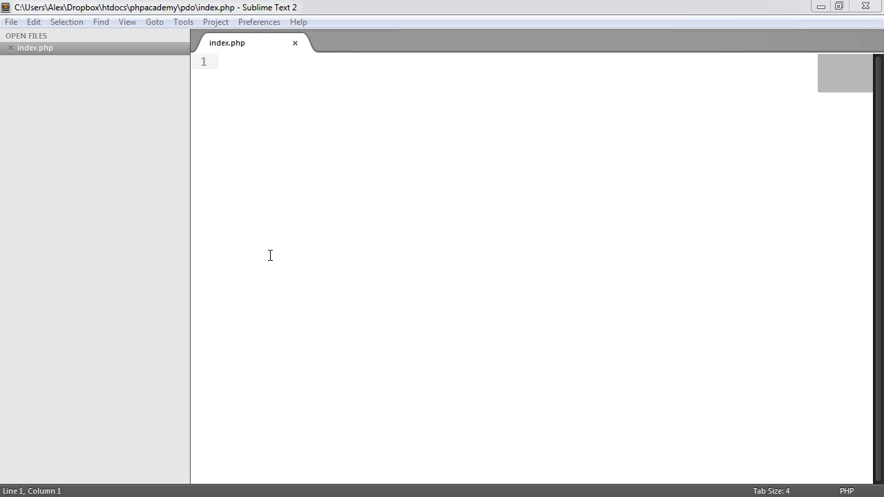
left_click(225, 64)
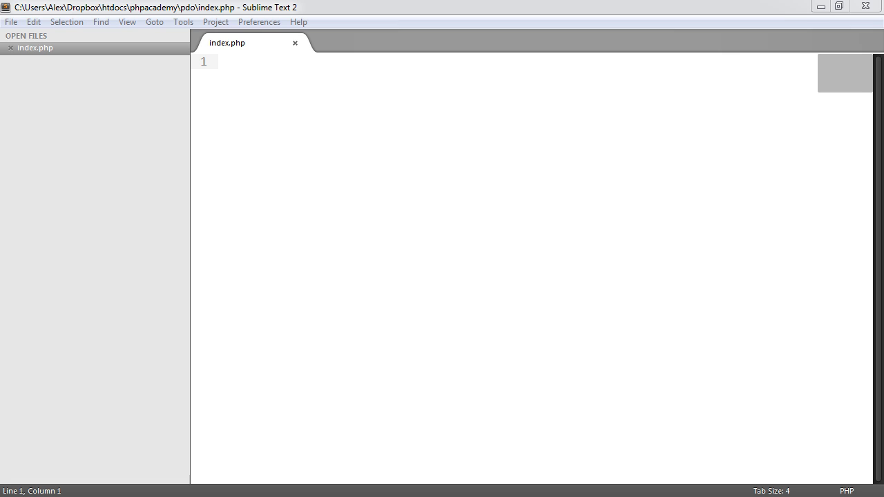
type("PDO")
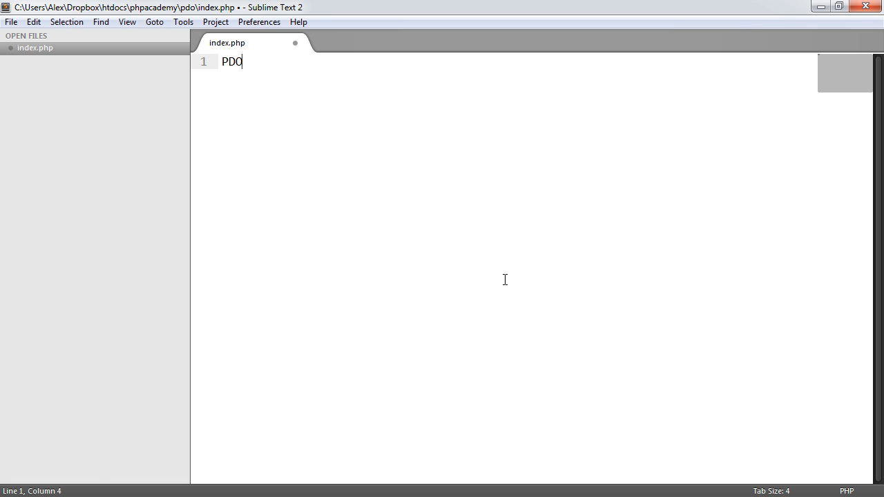
type("::")
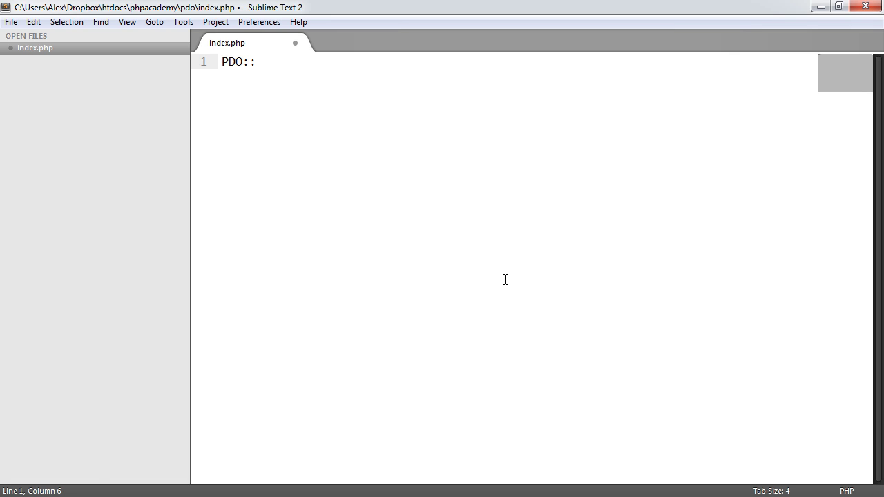
key("ctrl+s")
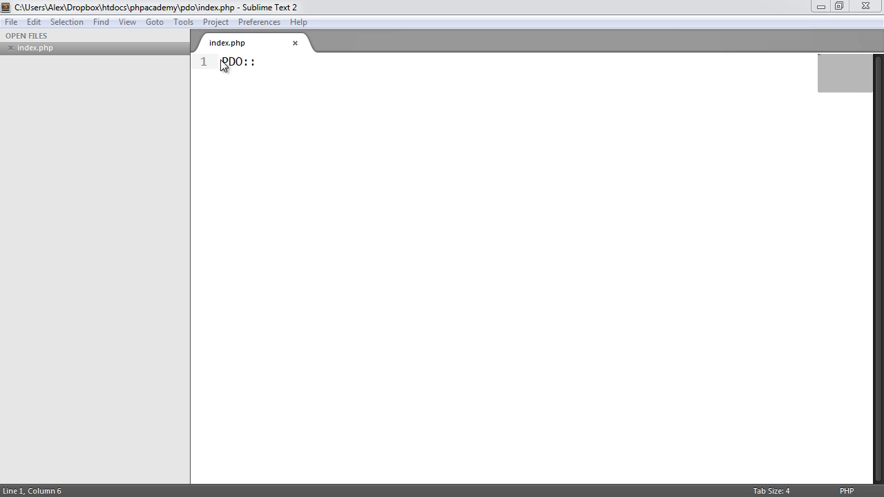
type("<?php")
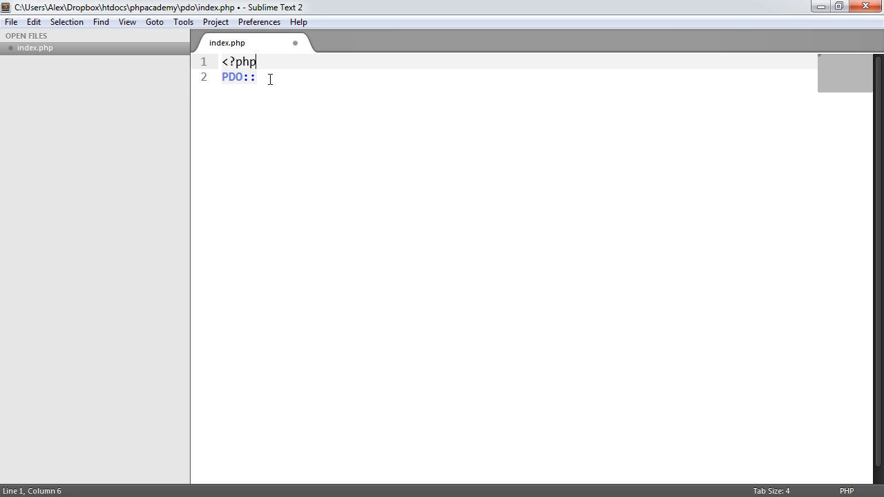
Complete the line as print_r(PDO::getAvailableDrivers()); to list drivers.
type("get")
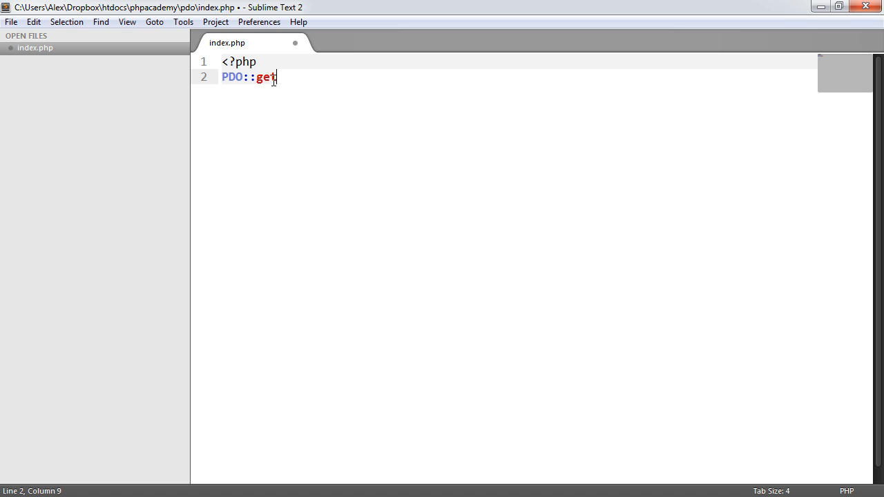
type("Availa")
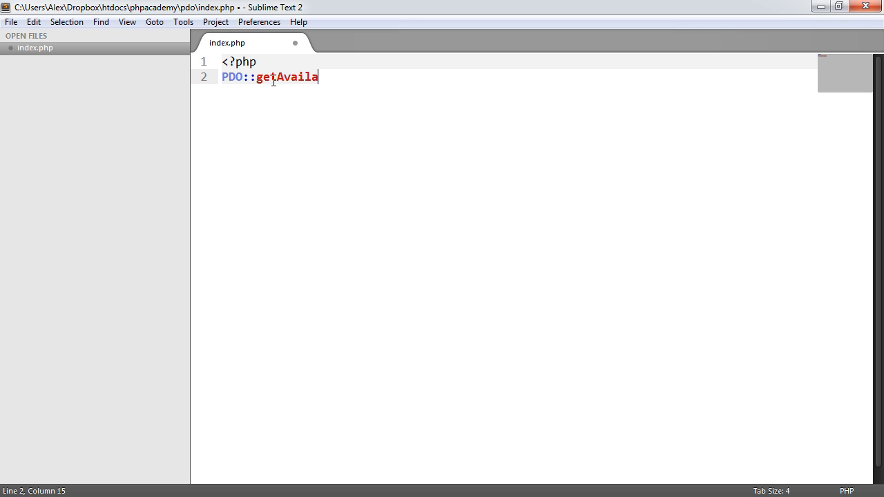
type("bleDrivers();")
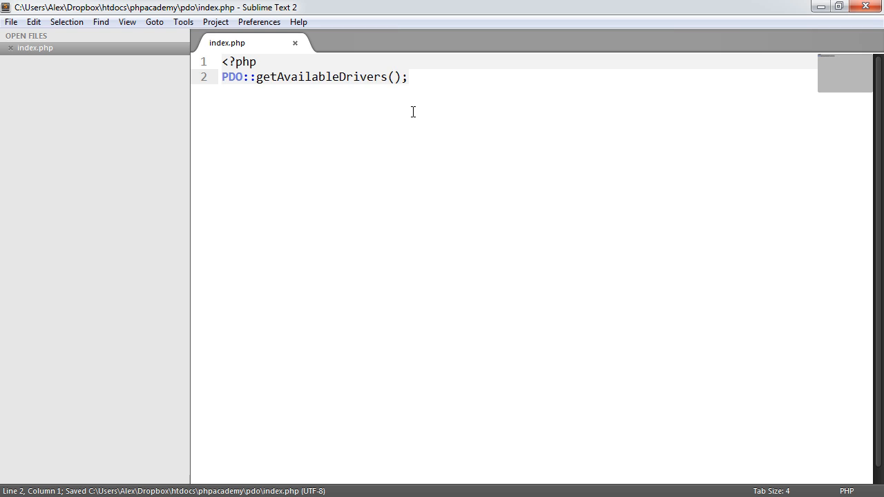
type("print_r(")
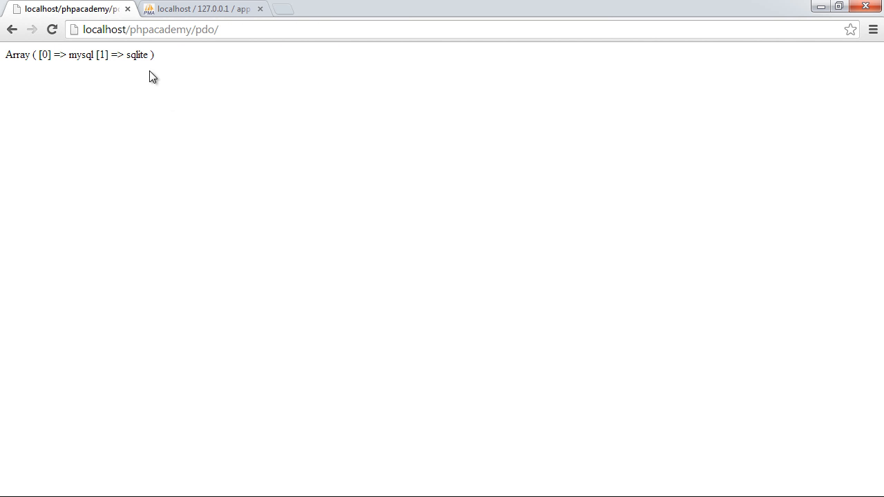
mouse_move(135, 55)
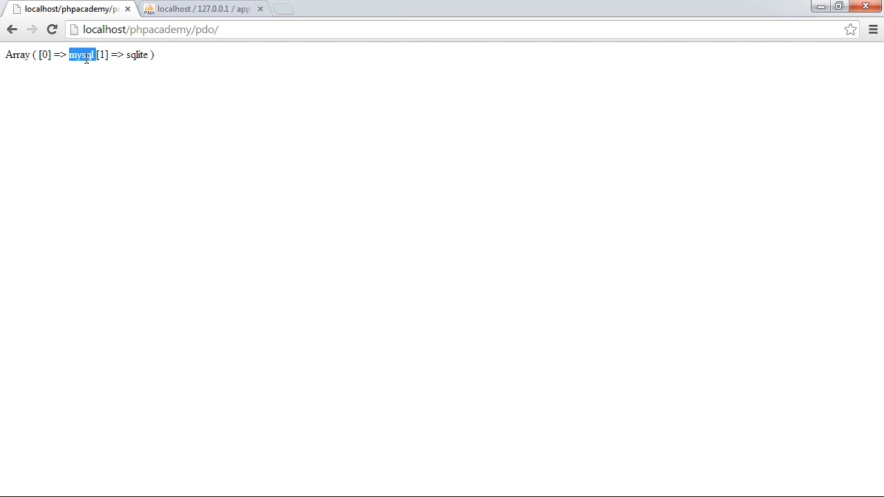
Inspect the printed driver array showing mysql and sqlite in the browser.
left_click(108, 57)
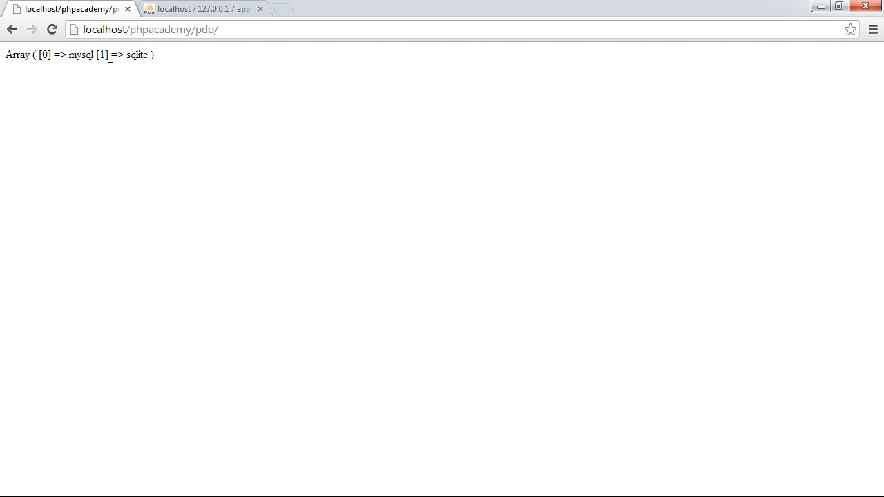
double_click(86, 55)
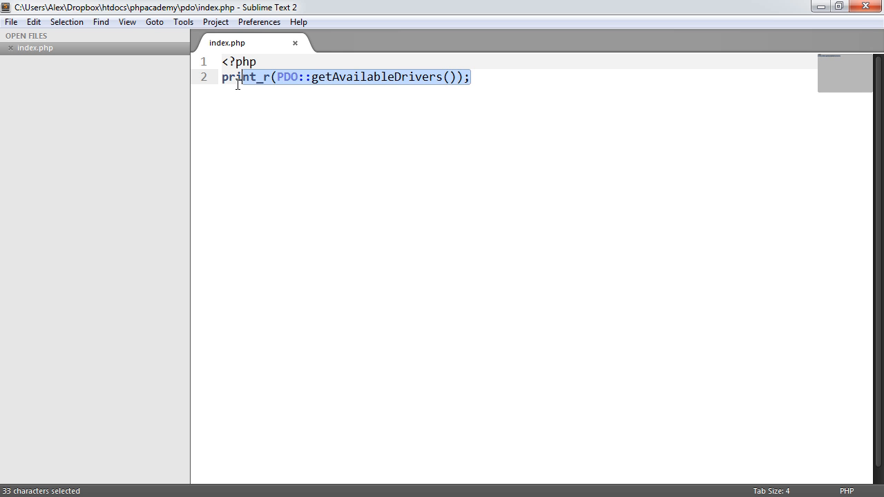
Delete the print_r driver-listing line, leaving only the opening PHP tag.
key("Delete")
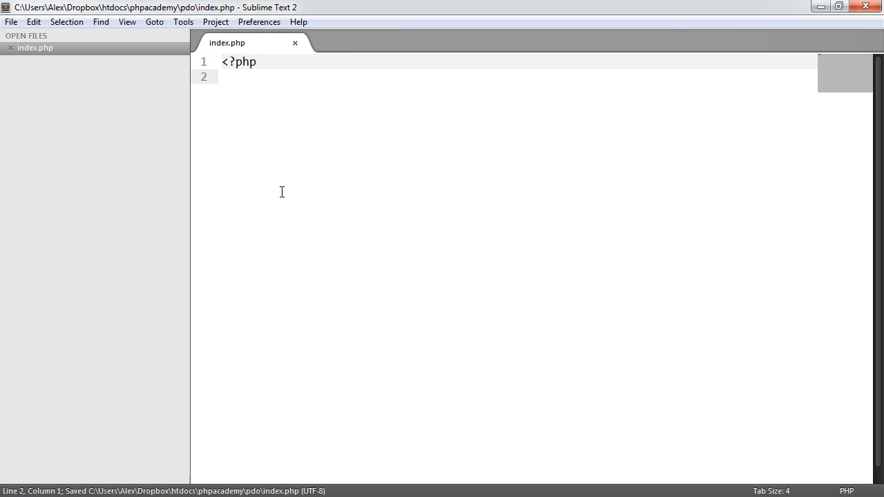
mouse_move(310, 198)
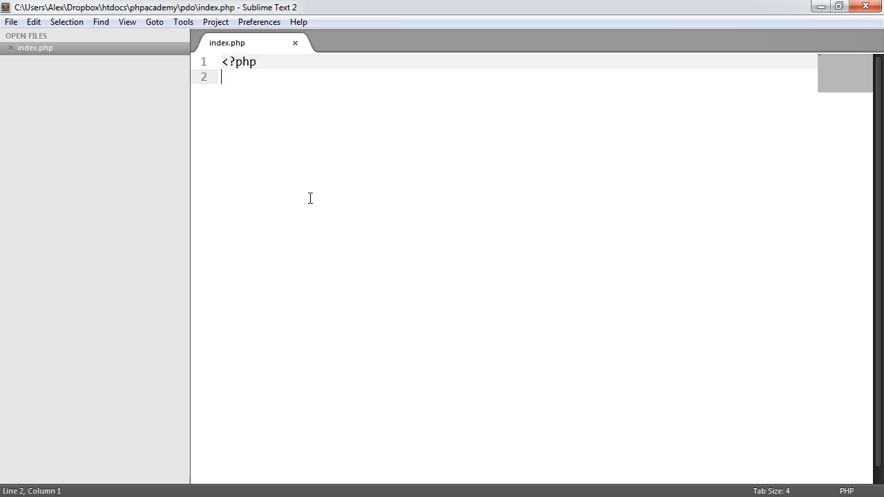
Write $handler = new PDO('', '', ''); as a skeleton and save.
type("$hand")
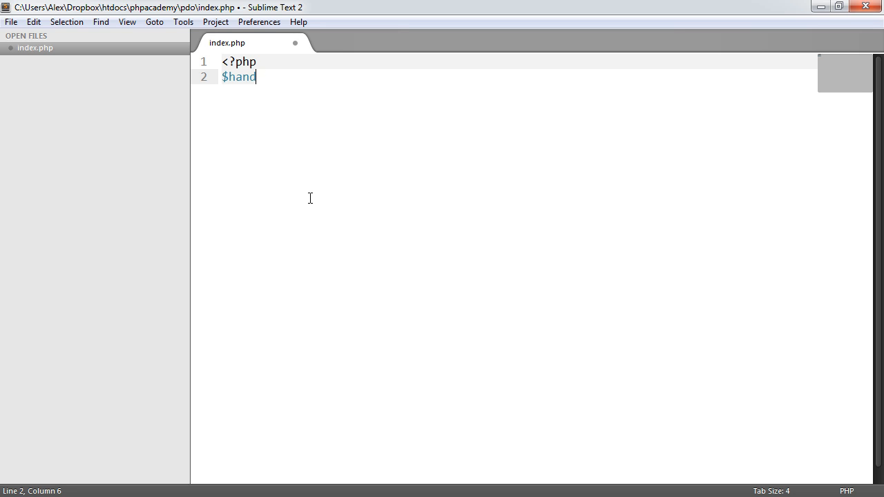
type("ler =")
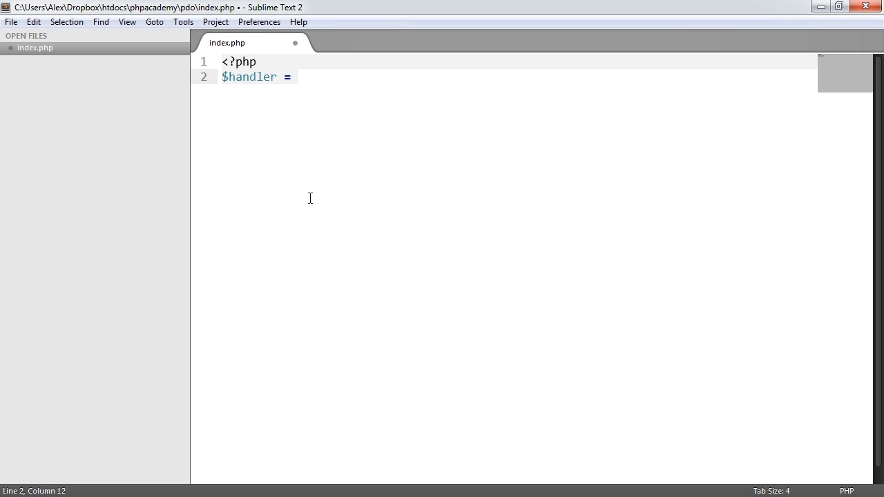
type("new PDO")
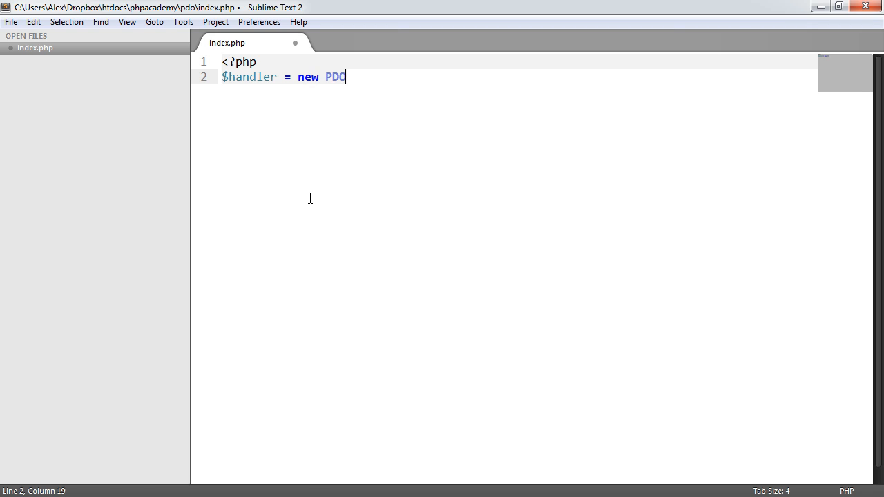
type("();")
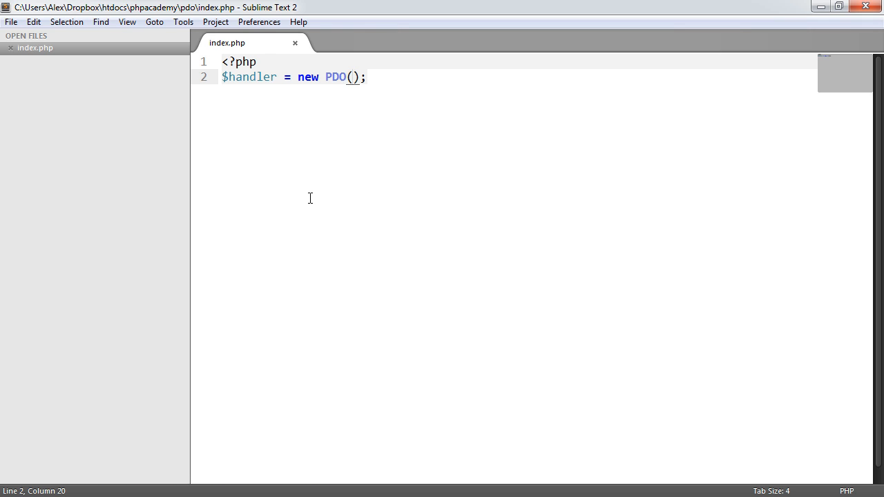
type("''")
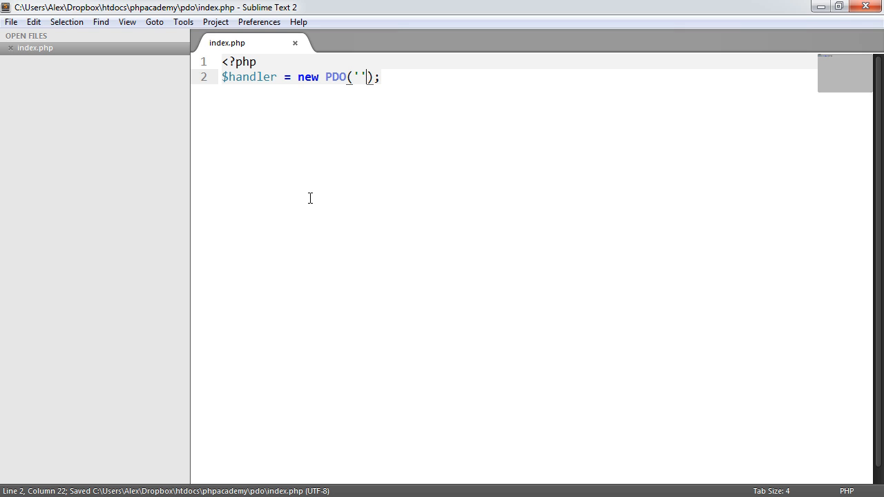
type(", '', ''")
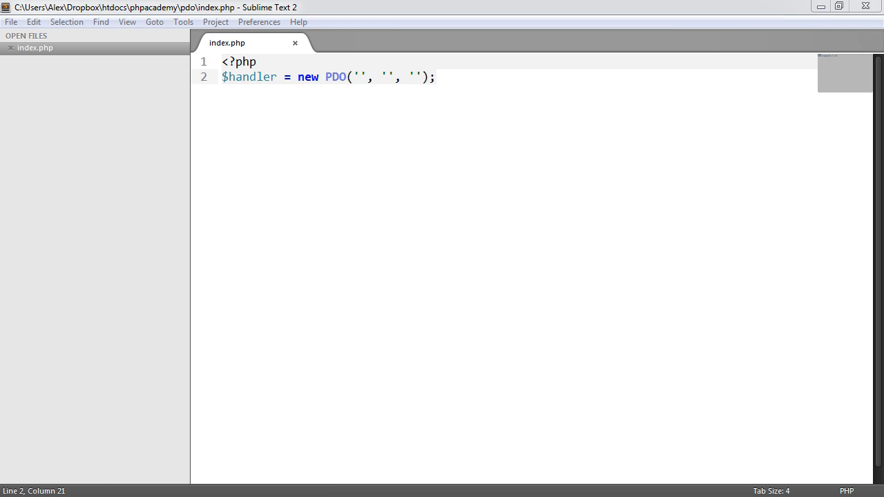
mouse_move(364, 69)
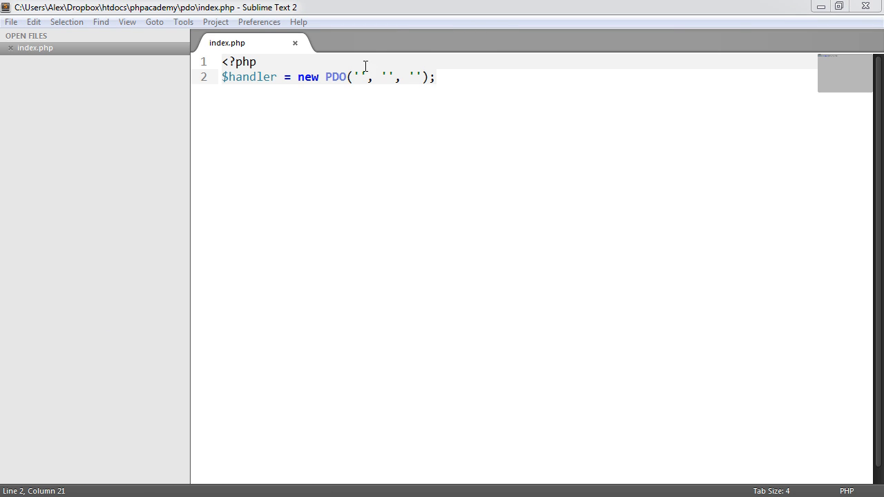
key("ctrl+s")
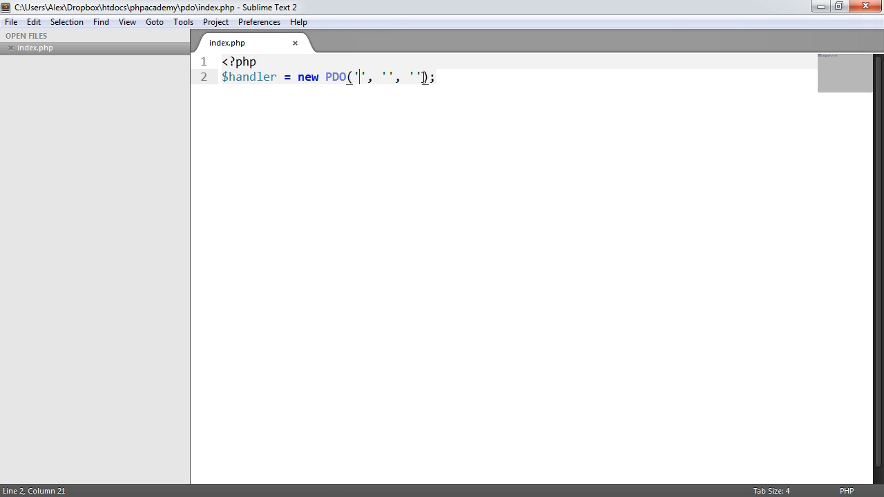
Fill the DSN as mysql:host=127.0.0.1;dbname=app, saving along the way.
type("mysql:")
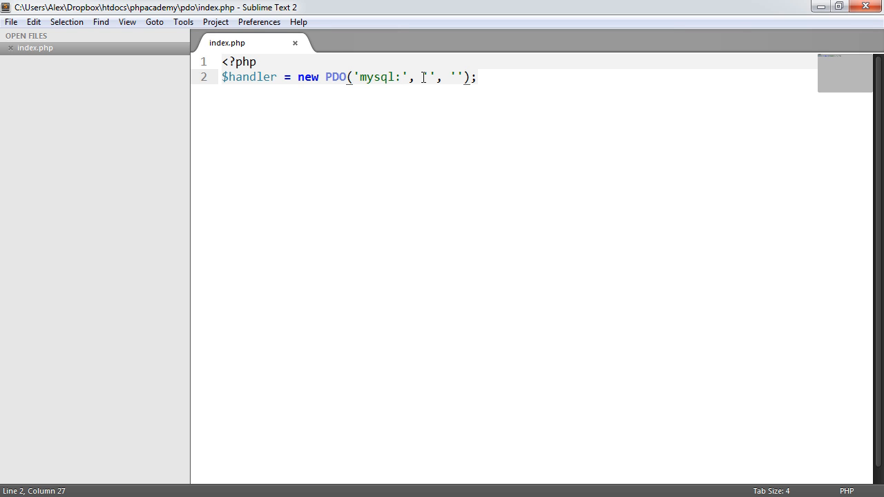
type("host=")
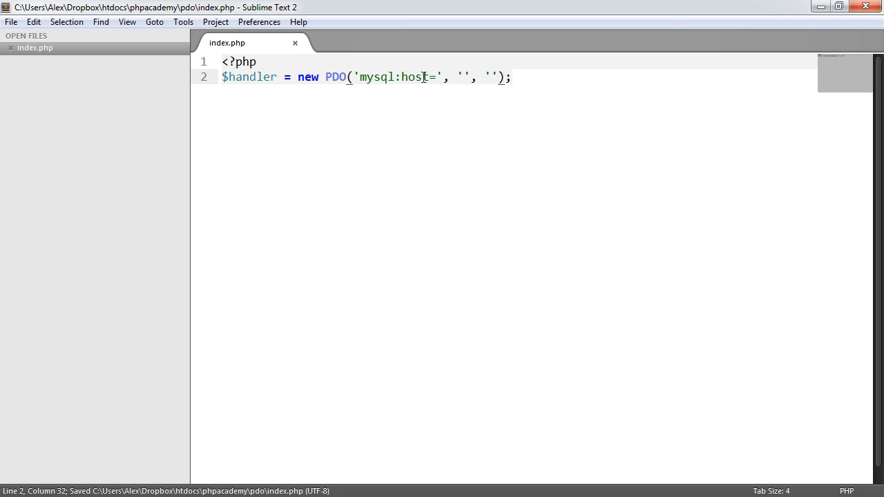
type("127.0.0.1")
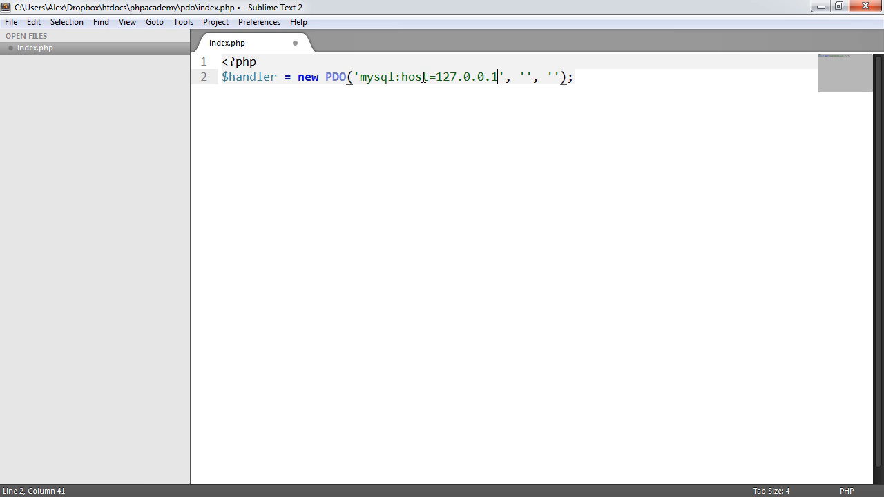
key("ctrl+s")
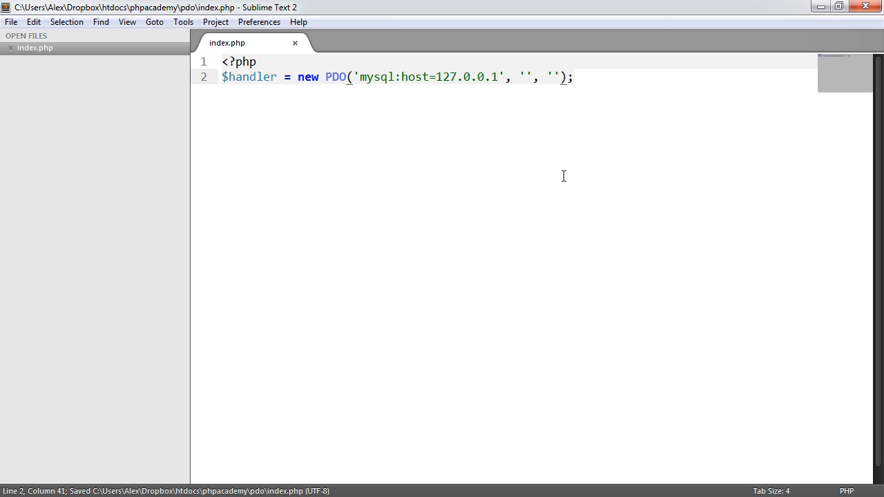
type(";dbname=")
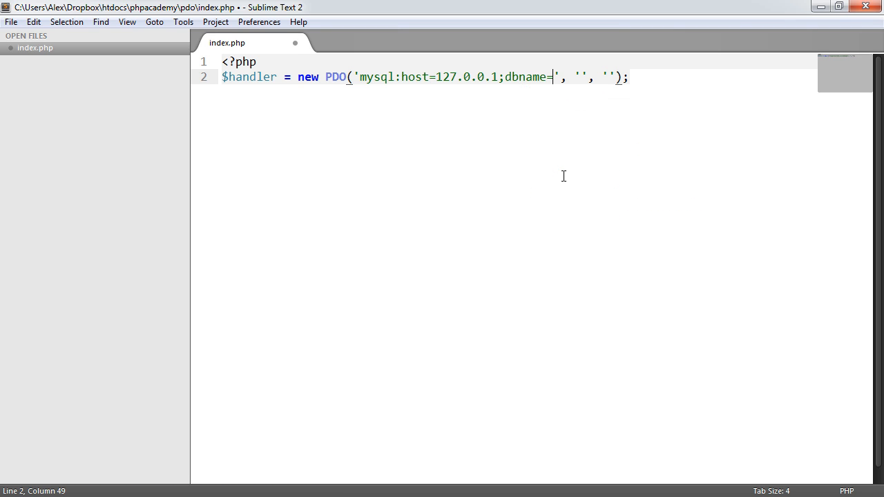
key("ctrl+s")
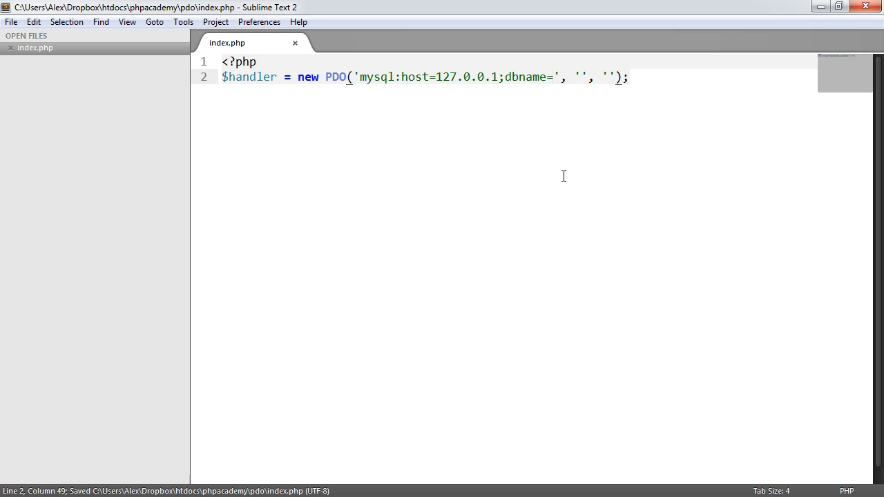
type("app")
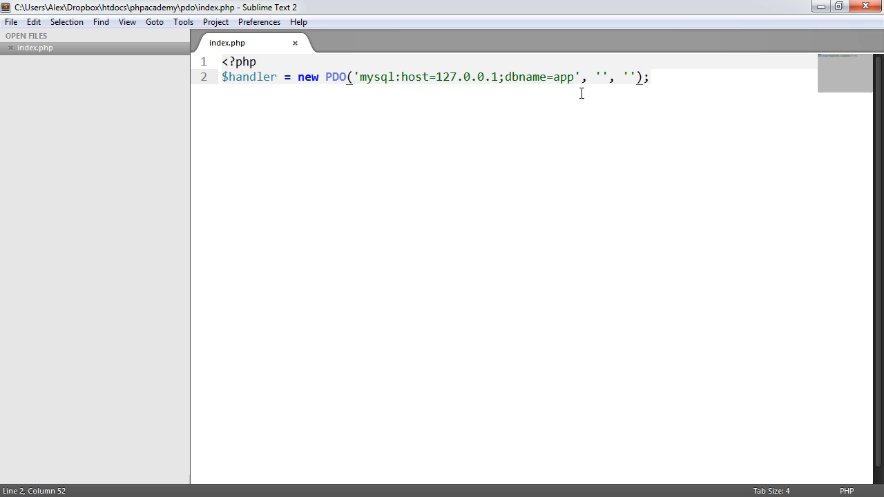
key("ctrl+s")
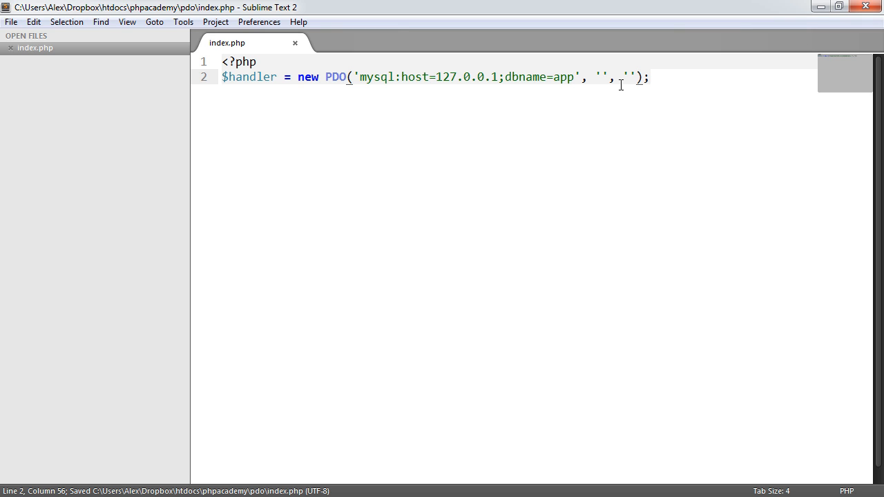
Set the username to root and mistype the database name as appp.
type("r")
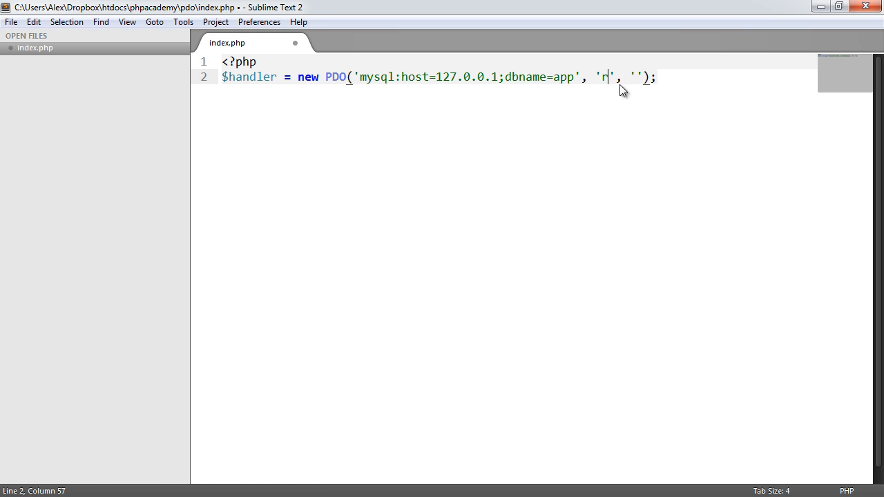
type("oot")
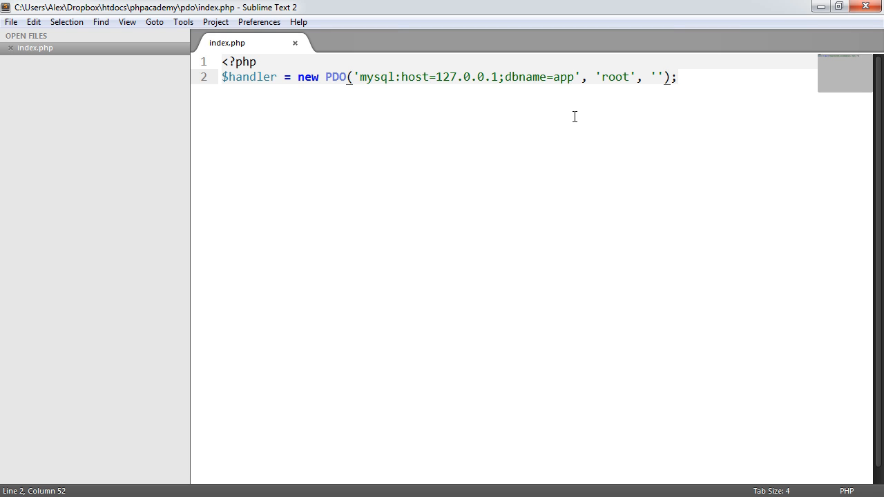
type("p")
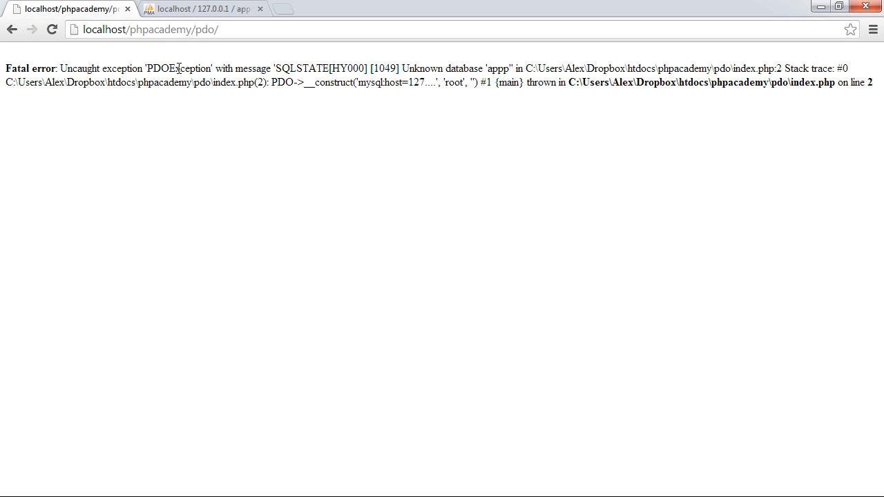
Highlight the PDOException name in Chrome's unknown-database fatal error.
double_click(297, 69)
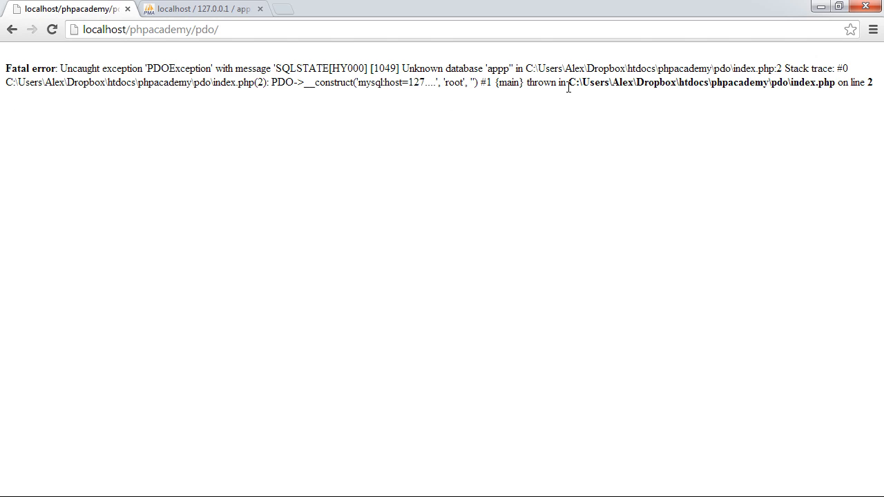
mouse_move(288, 239)
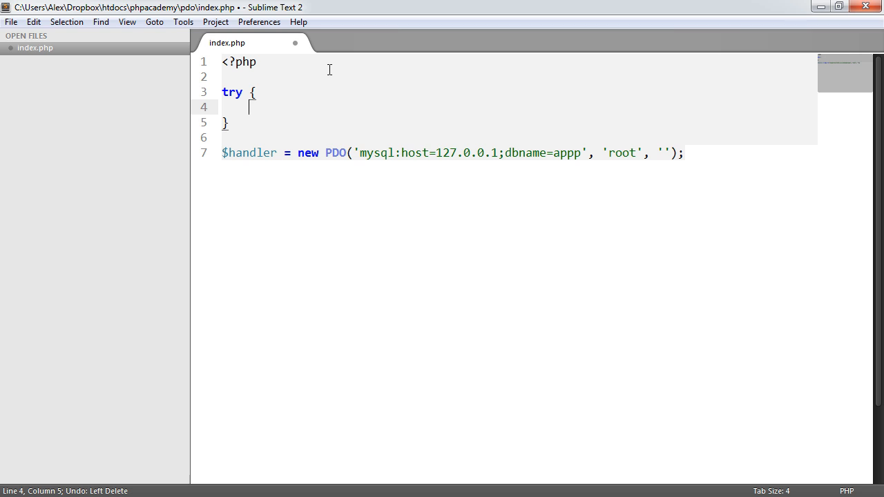
Add try { } catch() { } and move the $handler connection line inside the try block.
type("catch() {")
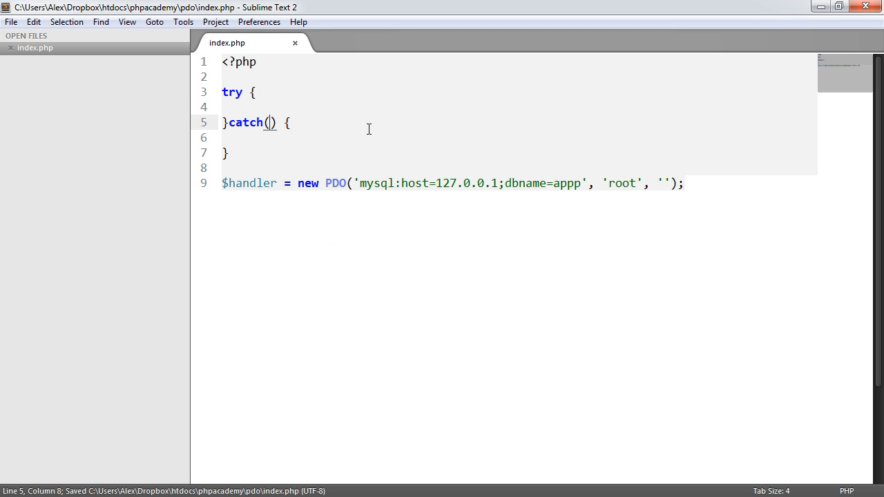
triple_click(448, 182)
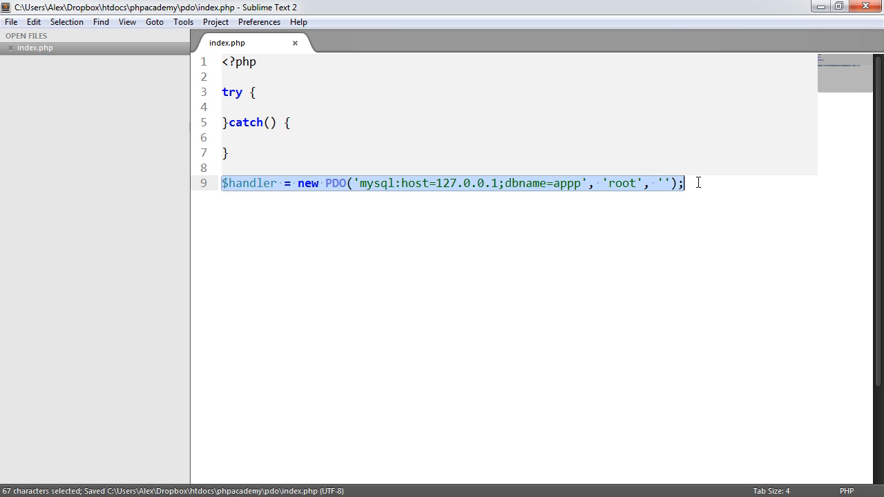
key("ctrl+x")
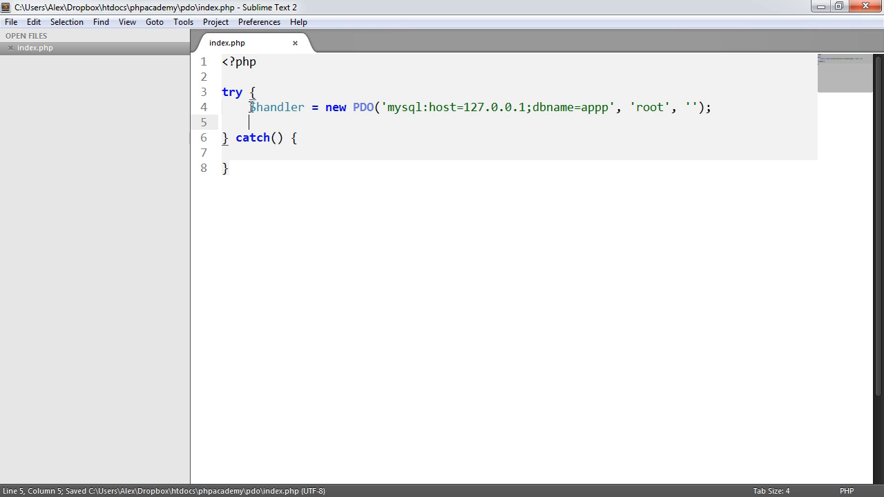
left_click_drag(249, 108, 711, 108)
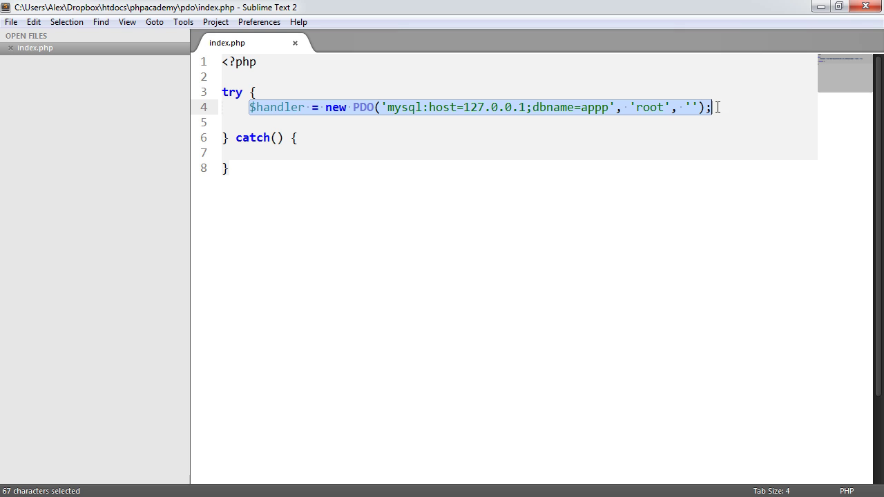
left_click(265, 121)
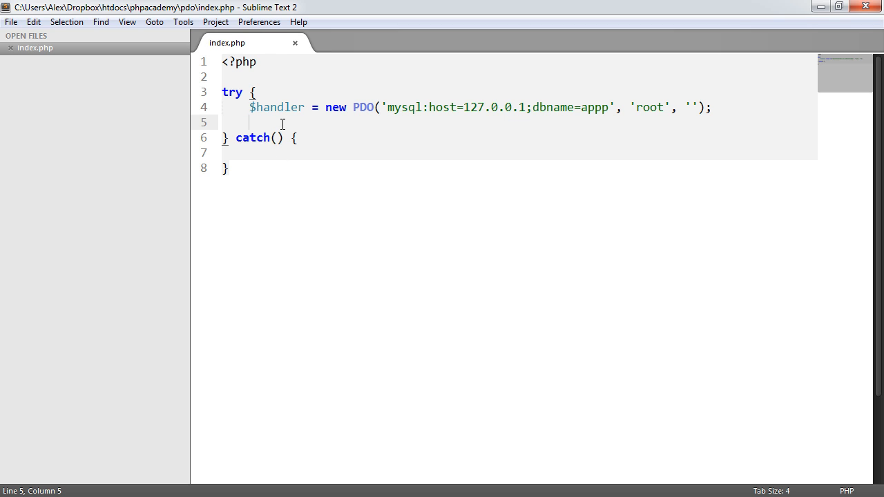
Save, then add a $handler->setAttribute(); call after the connection line.
key("ctrl+s")
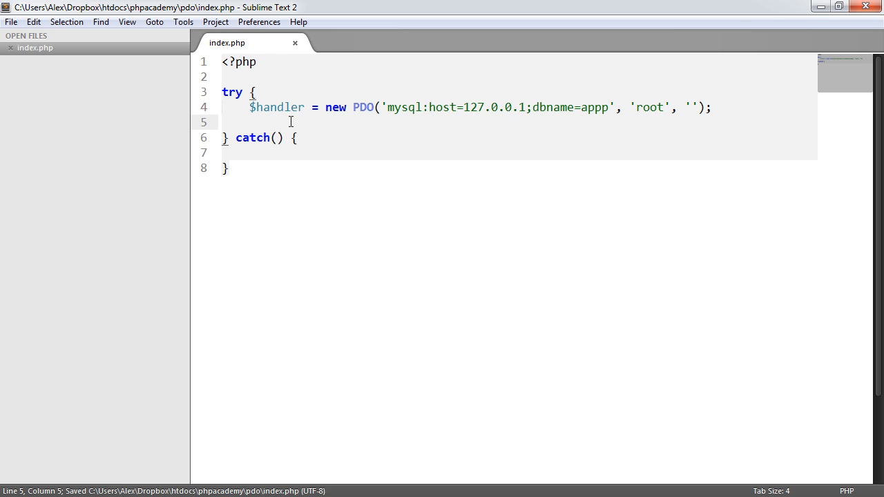
type("$handler->set")
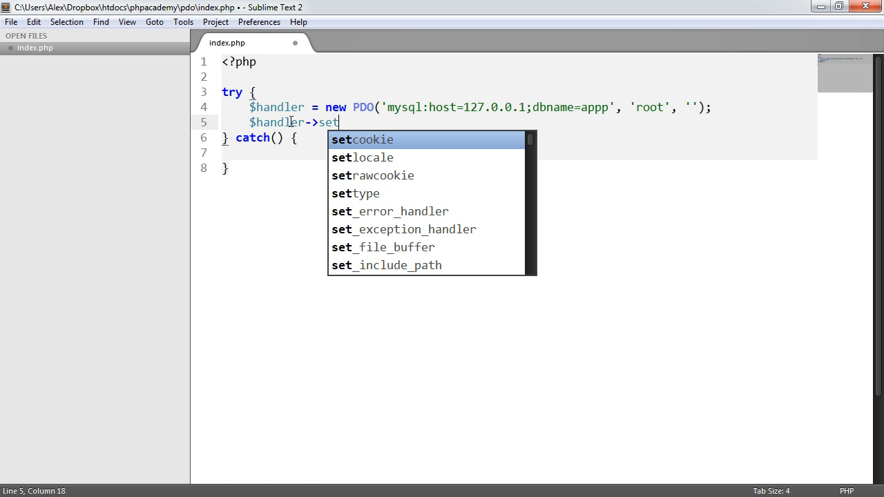
type("Attribute")
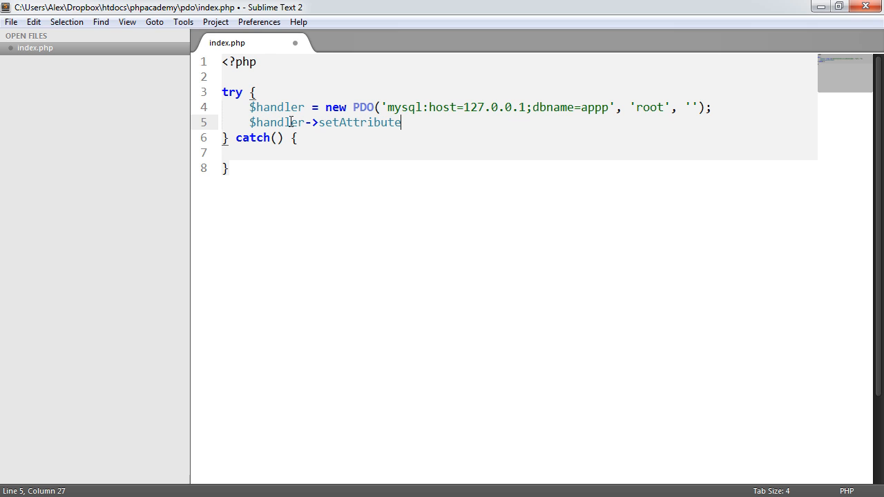
type("()")
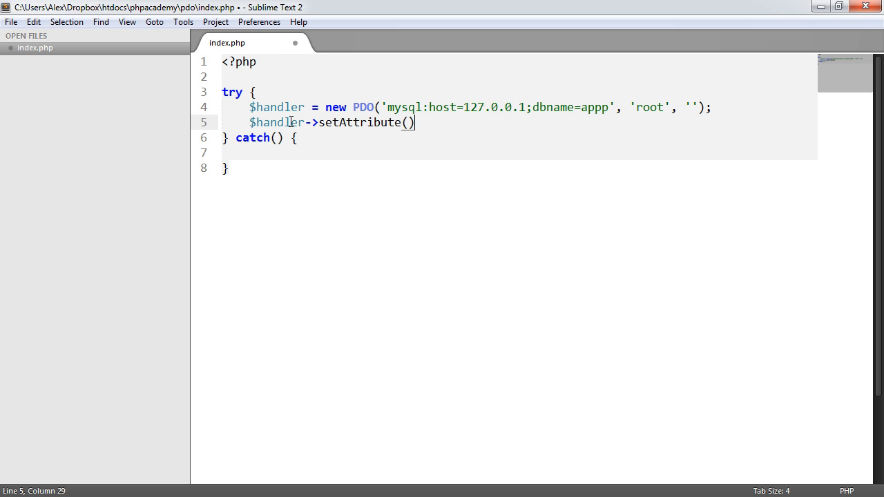
type(";")
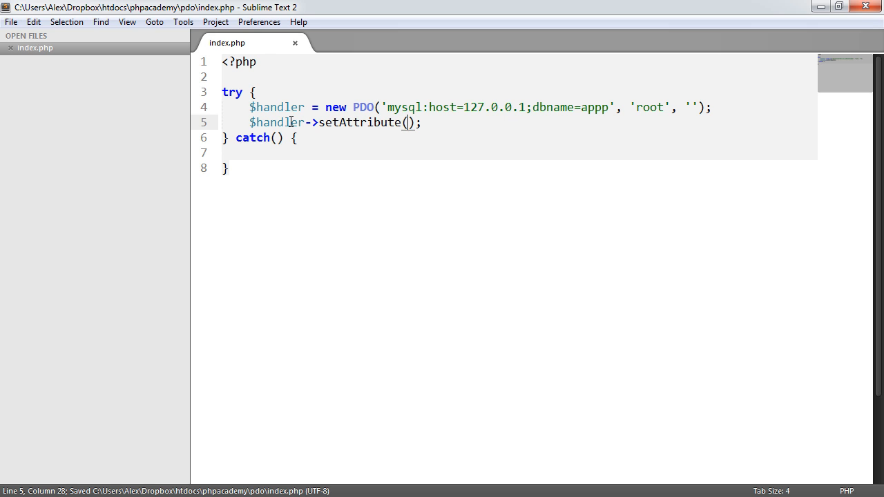
mouse_move(553, 167)
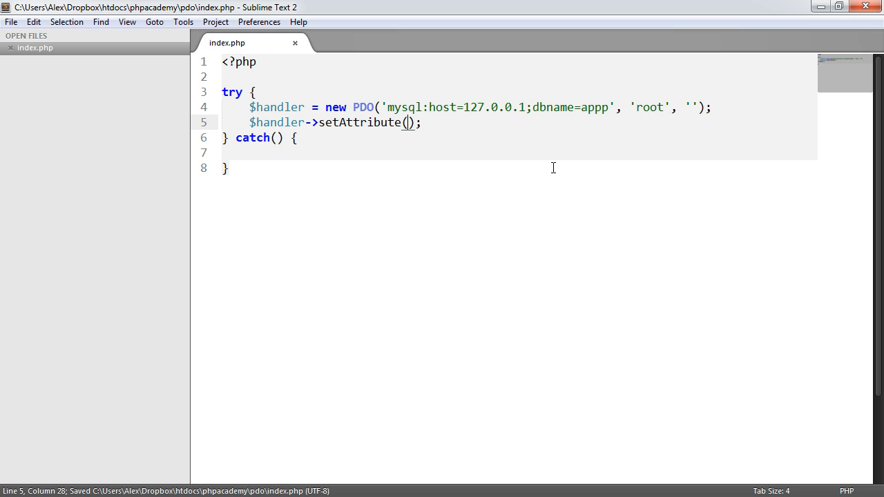
Give setAttribute the arguments PDO::ATTR_ERRMODE, PDO::ERRMODE_EXCEPTION.
type("PDO::")
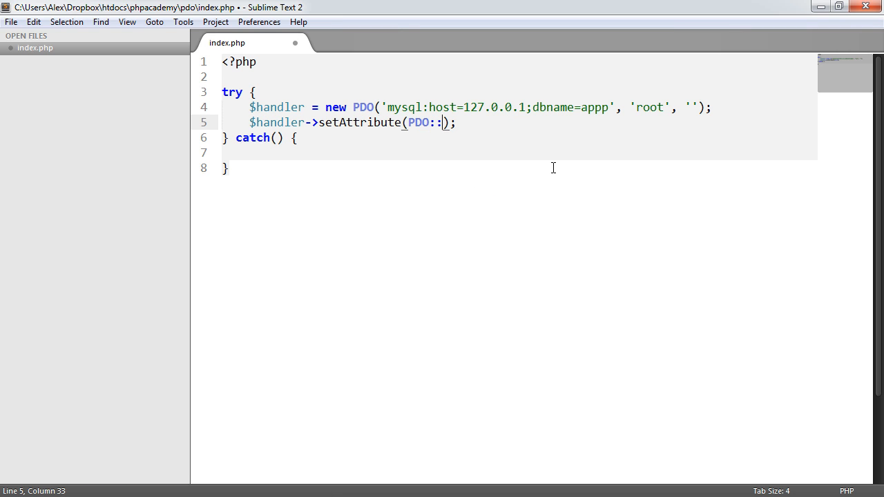
type("ATTR")
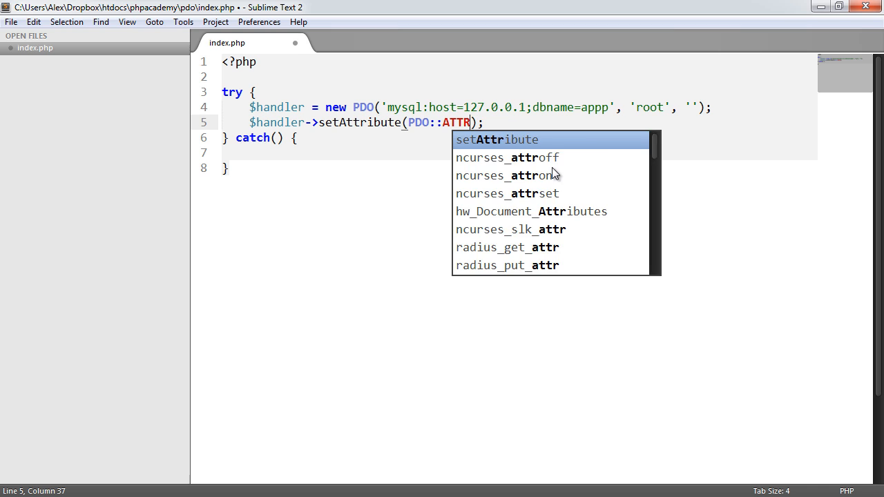
type("_ERRMODE,")
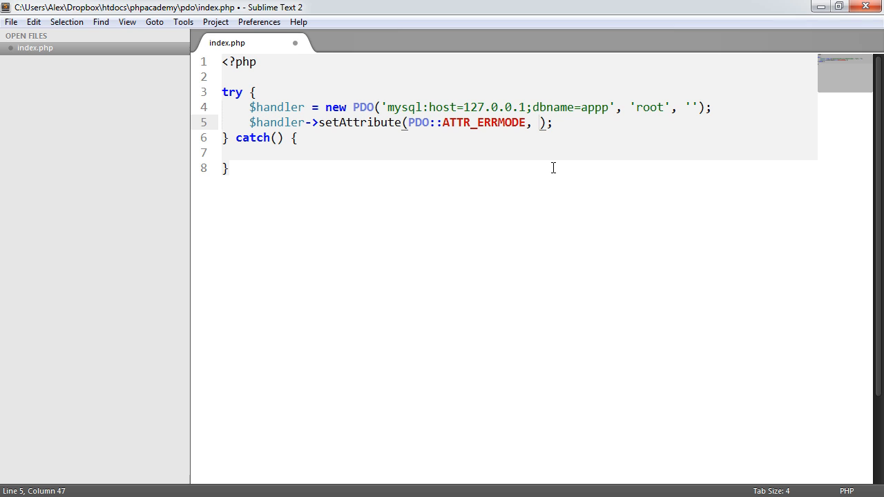
type("PDO::")
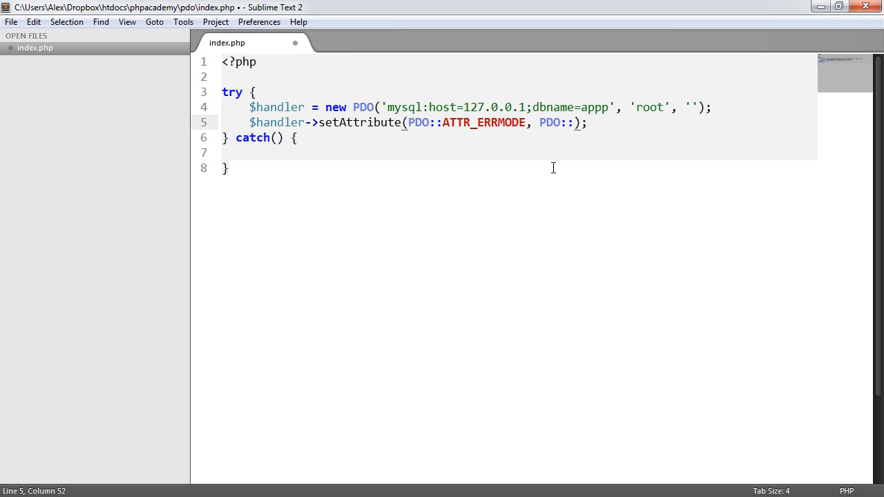
type("ERRMODE")
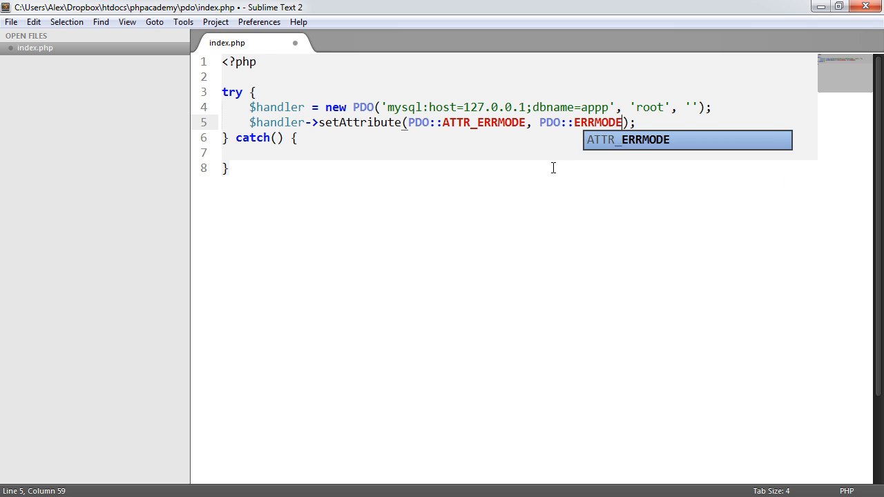
type("_EXCE")
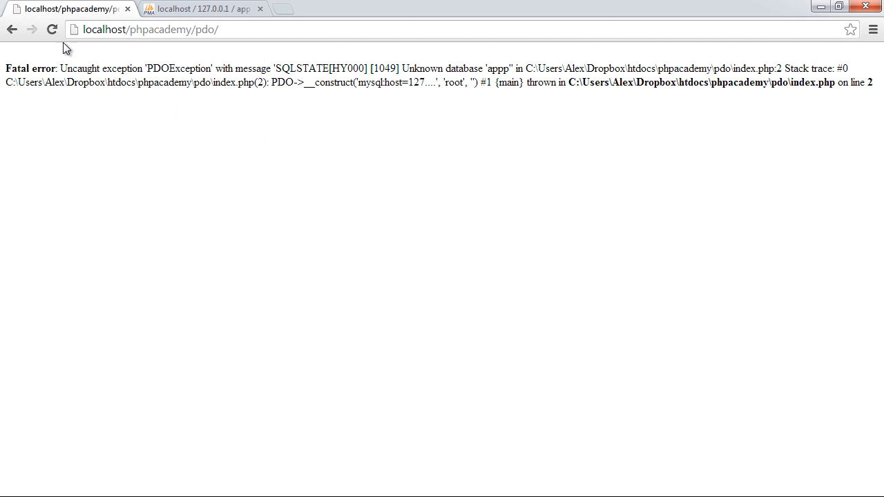
Reload the pdo page in Chrome to see the uncaught PDOException for database appp.
left_click(53, 31)
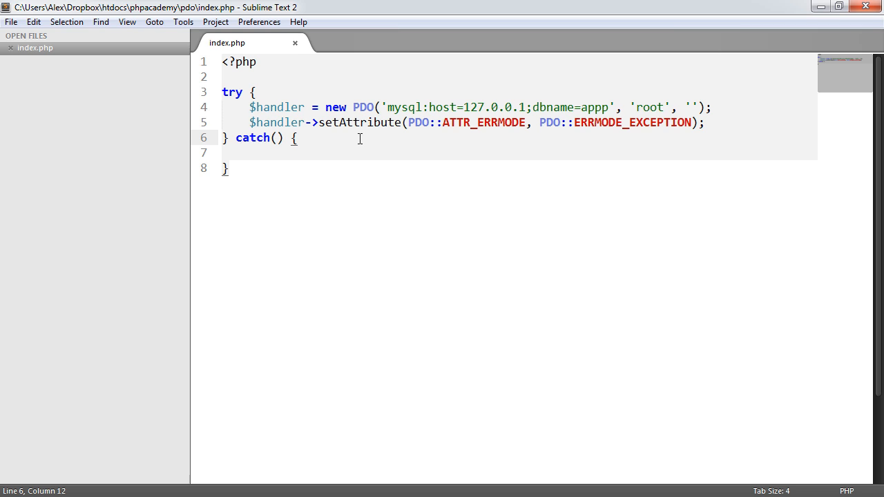
Make the catch clause read catch(PDOException $e).
left_click(278, 138)
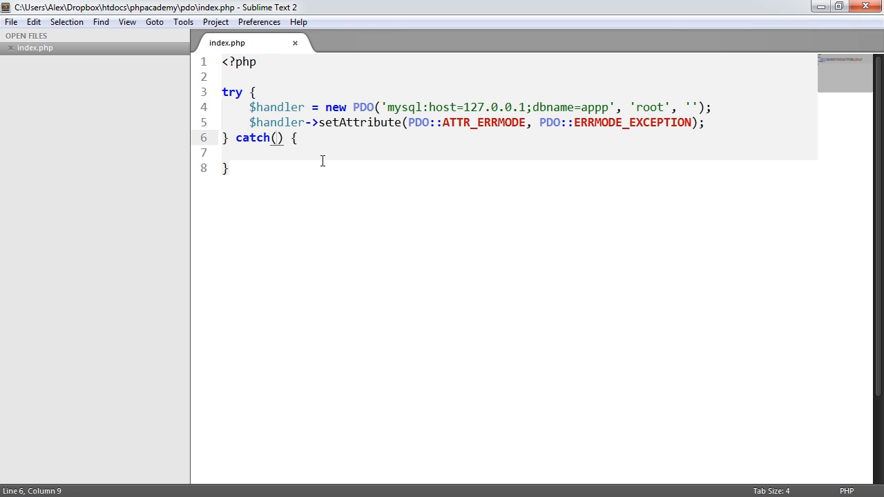
type("PDOExcepti")
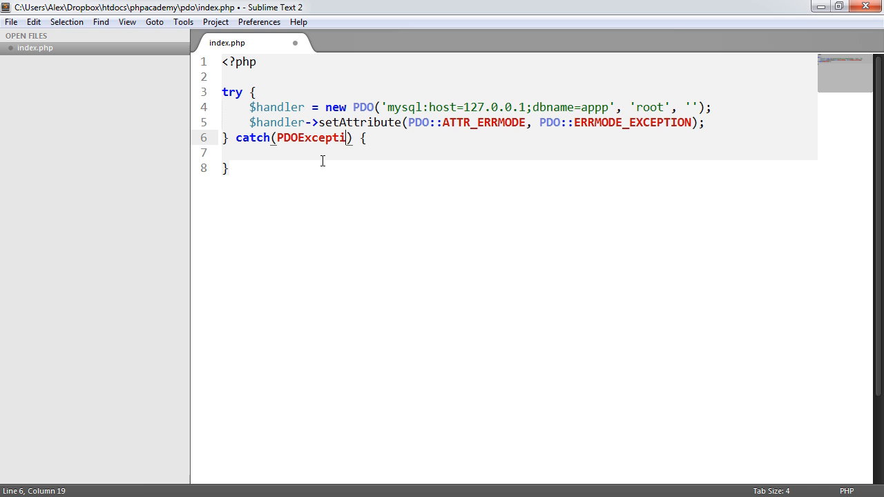
type("on")
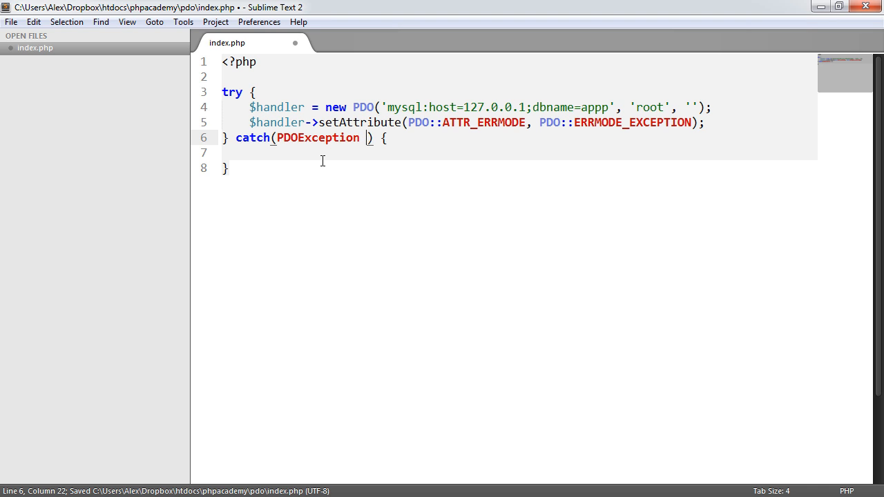
type("$e")
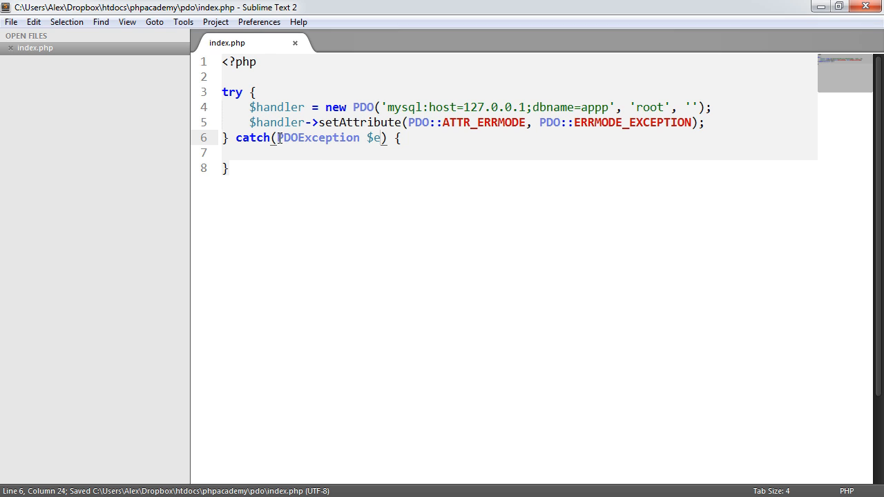
Put echo 'Caught'; inside the catch block and save index.php.
double_click(373, 138)
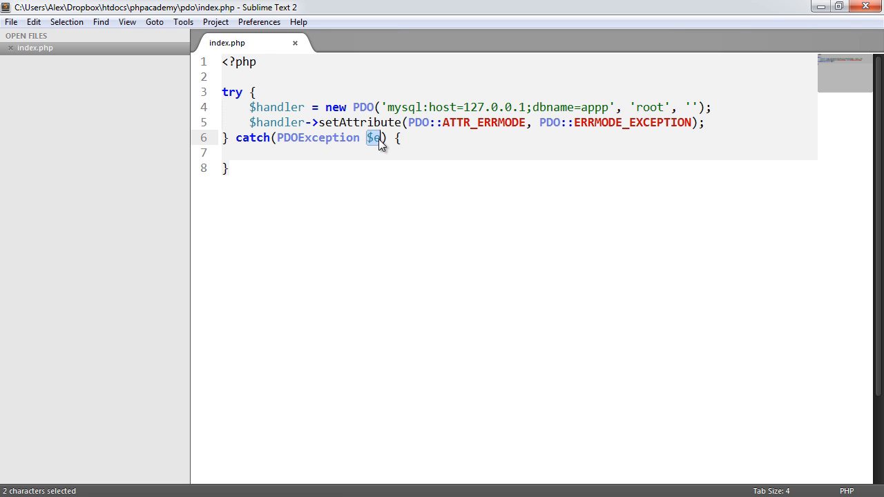
type("//")
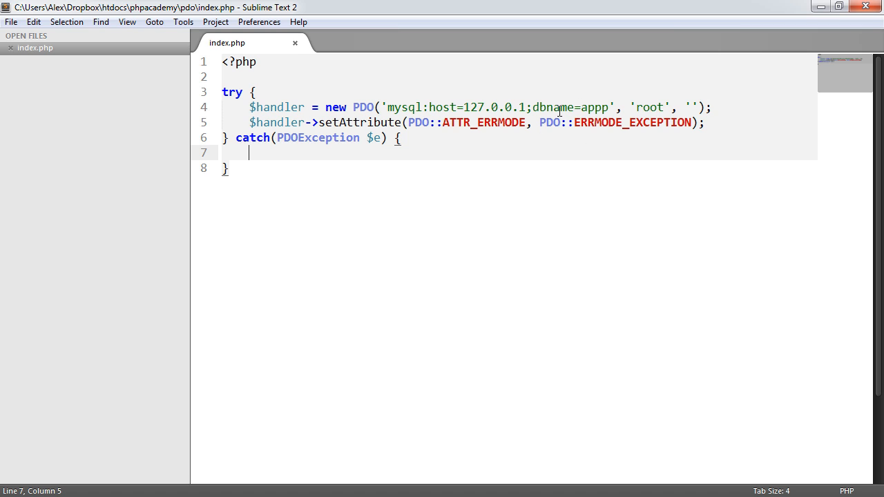
double_click(594, 108)
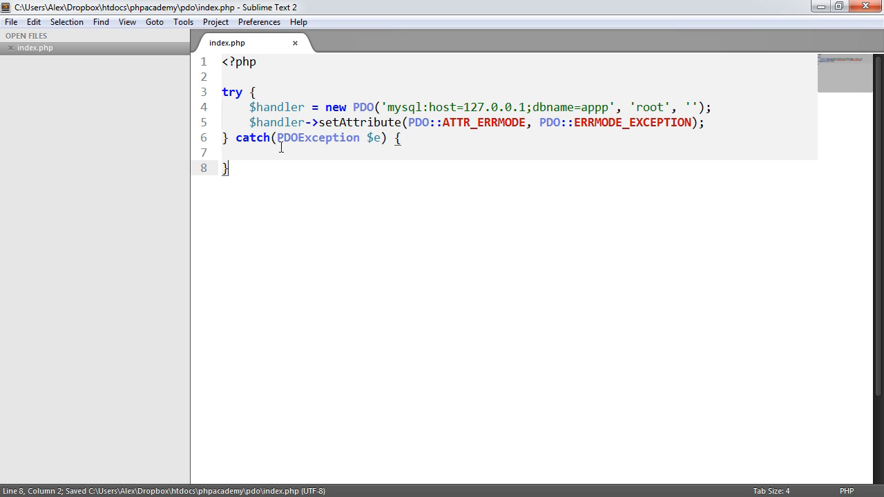
type("echo")
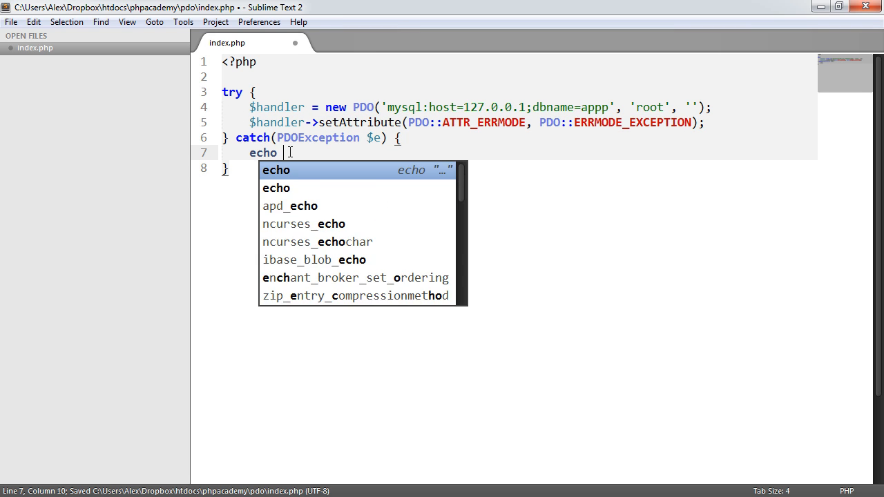
type("'C';")
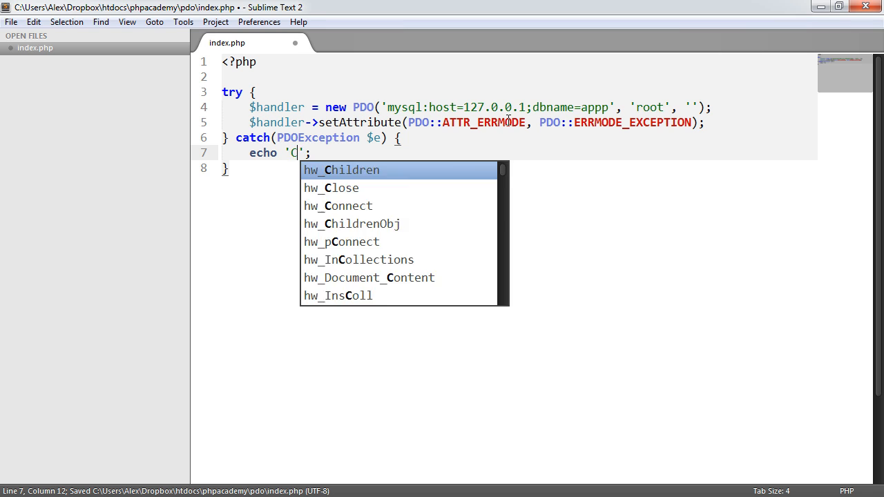
type("aught")
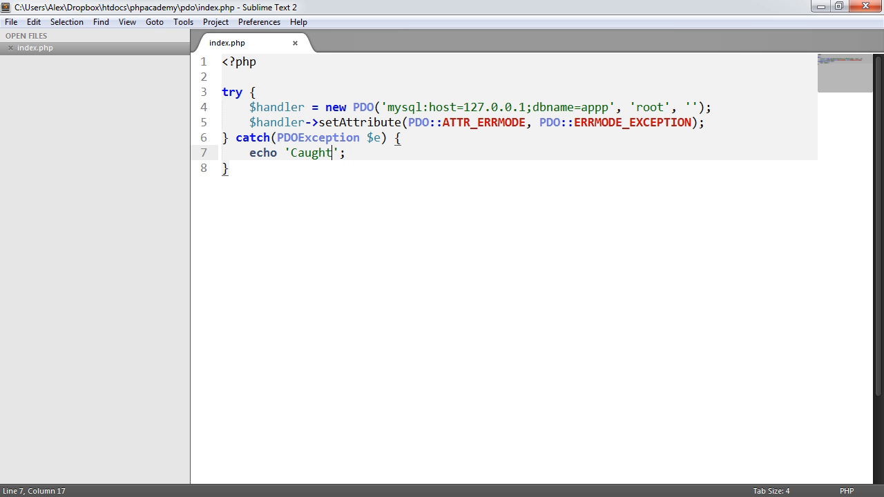
key("ctrl+s")
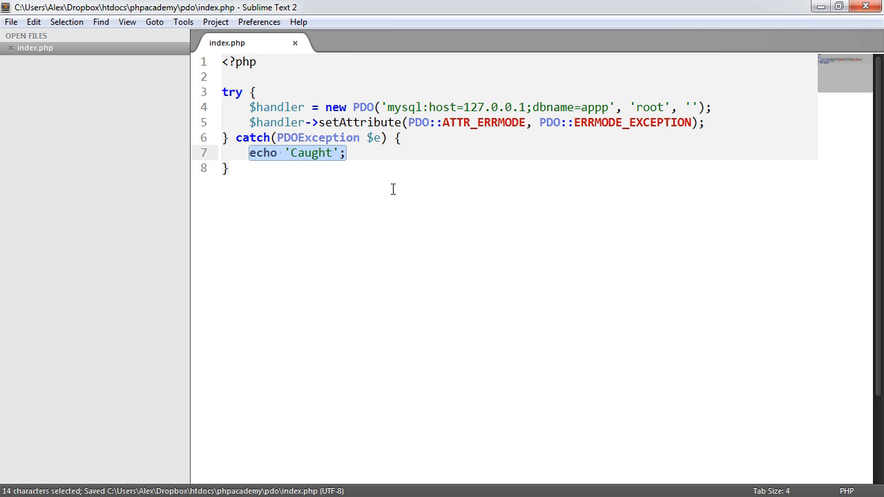
Remove the echo 'Caught' line, try die('Sorry, database problem.'); in the catch block, then discard it.
key("Delete")
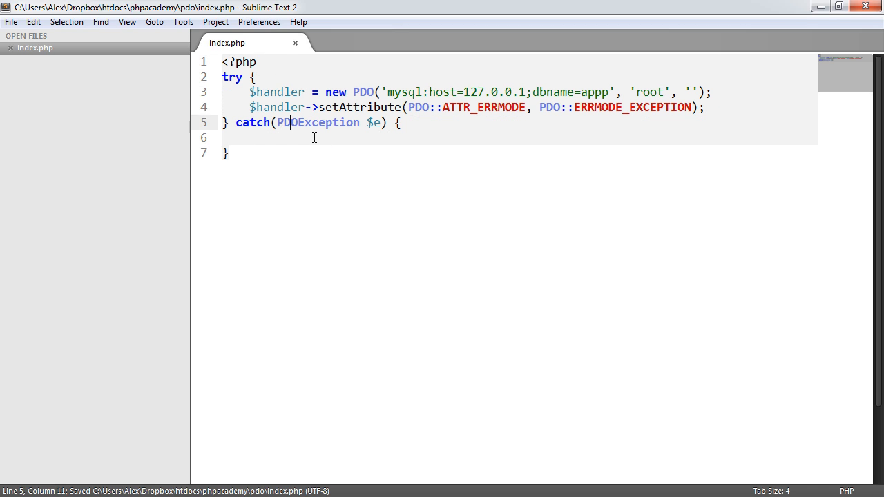
type("d")
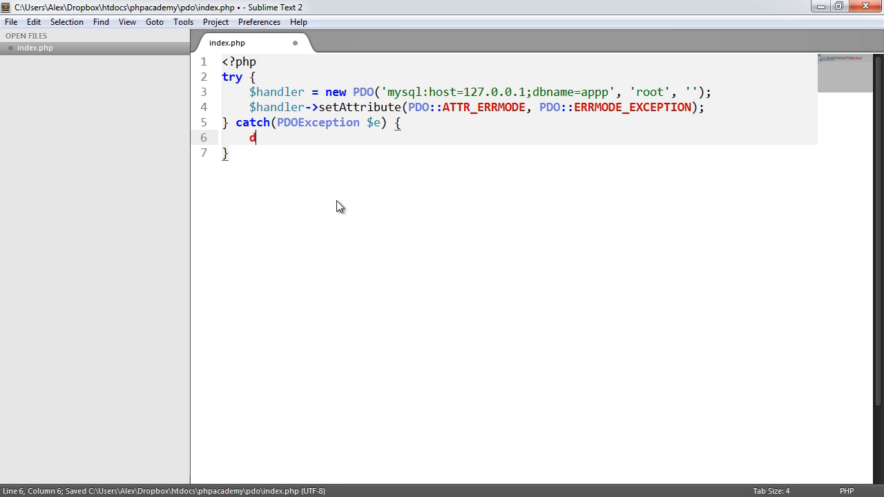
type("ie('');")
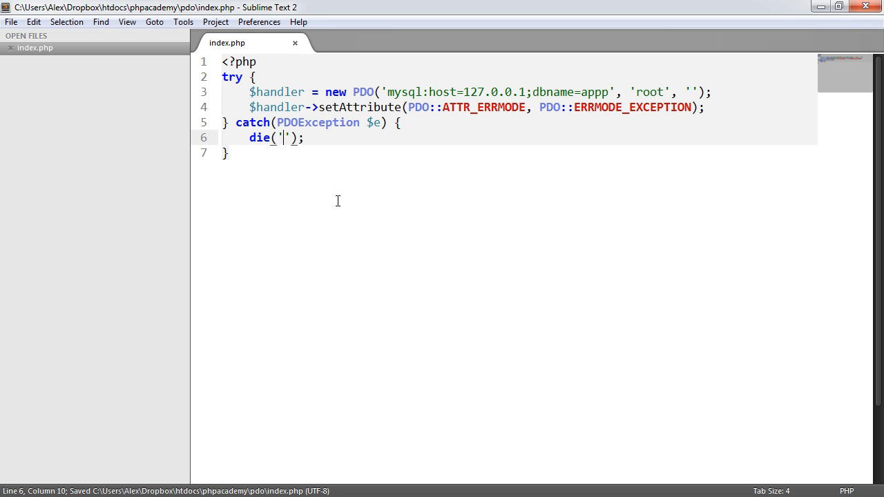
type("Sorry,")
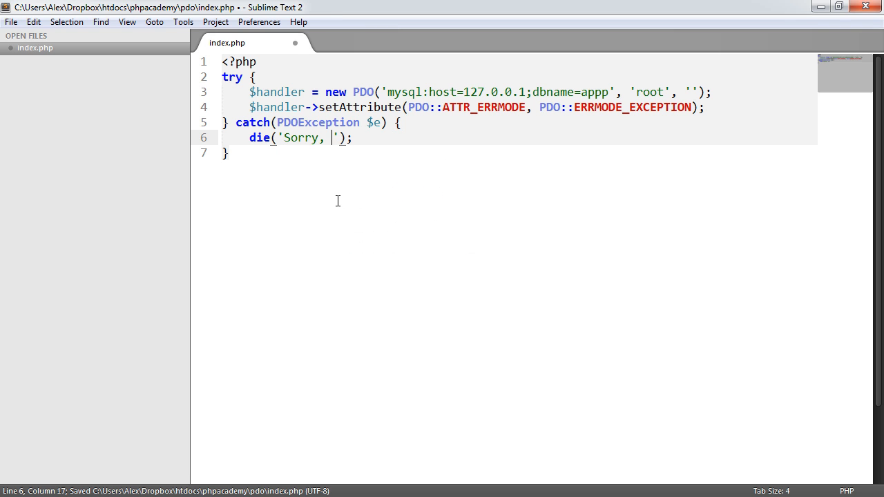
type("database p")
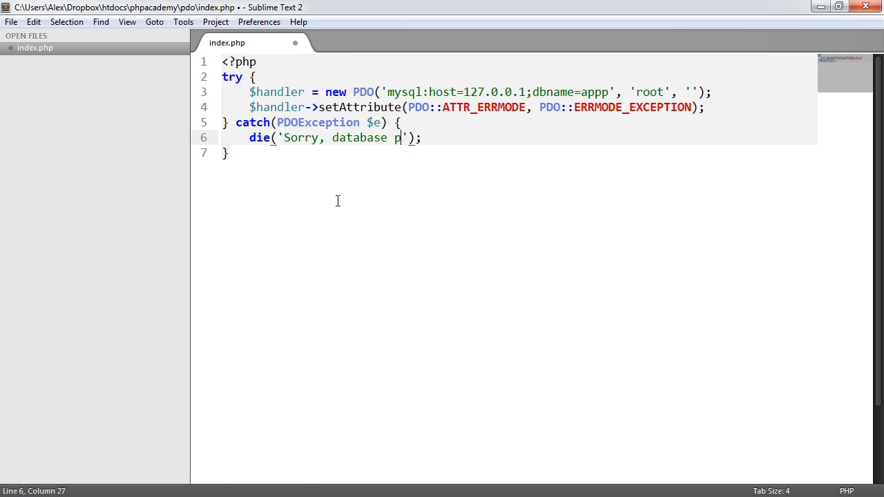
type("roblem.")
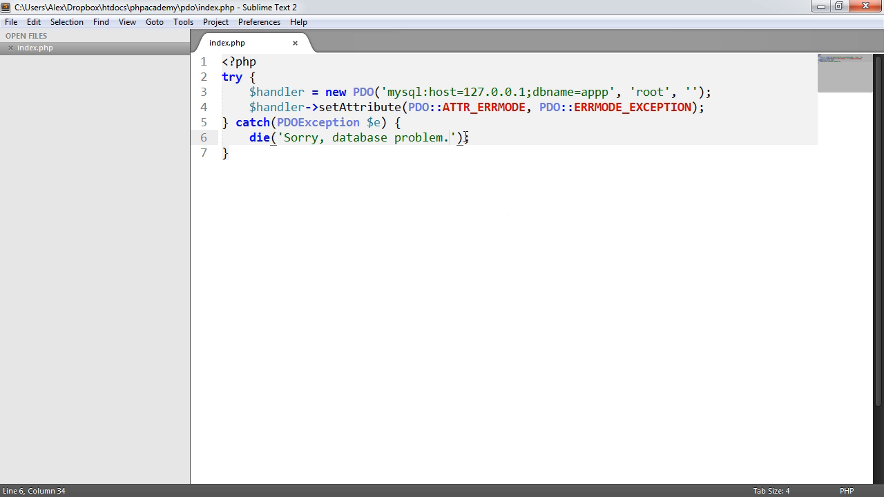
key("ctrl+s")
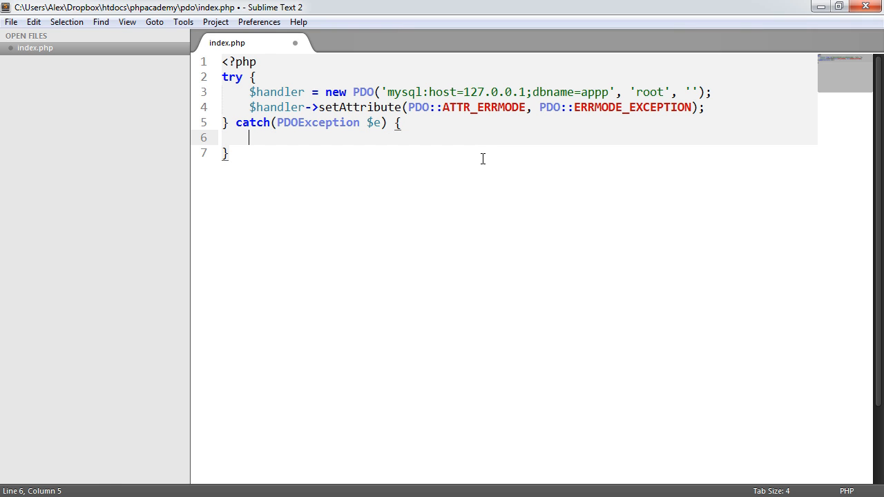
Echo $e->getMessage() in the catch block and refresh localhost/phpacademy/pdo/ to see the SQLSTATE error.
type("e")
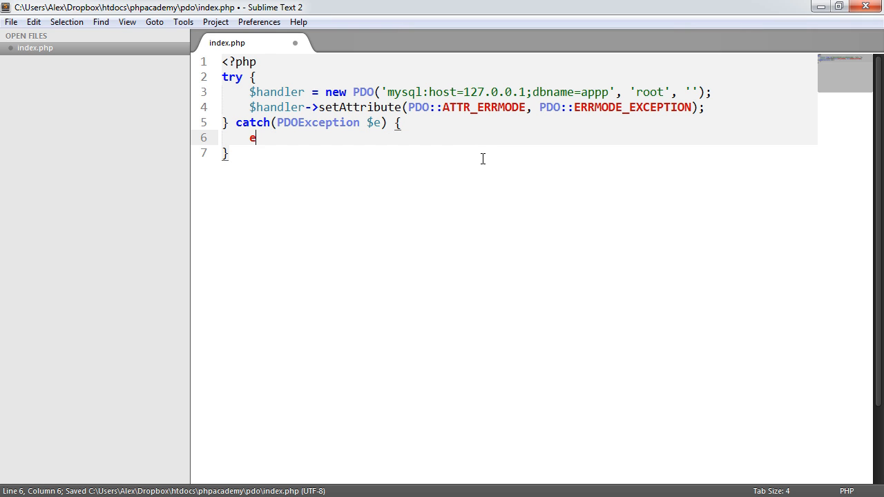
type("cho $e-")
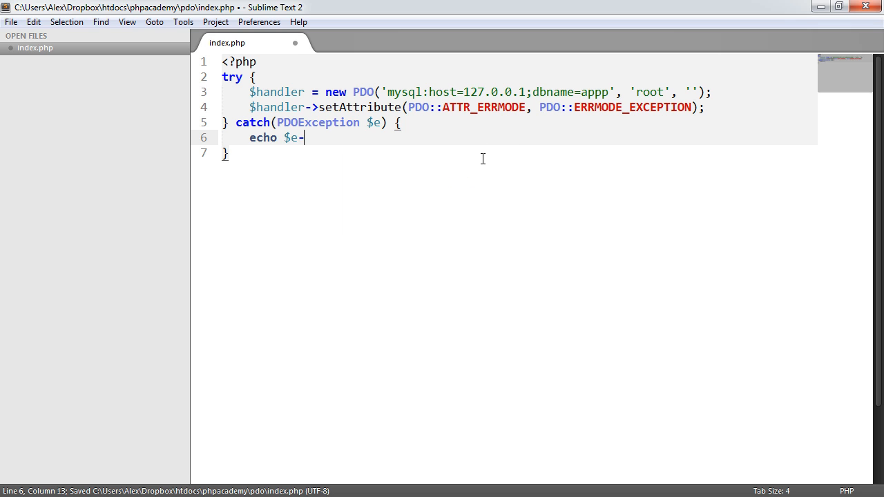
type(">getMess")
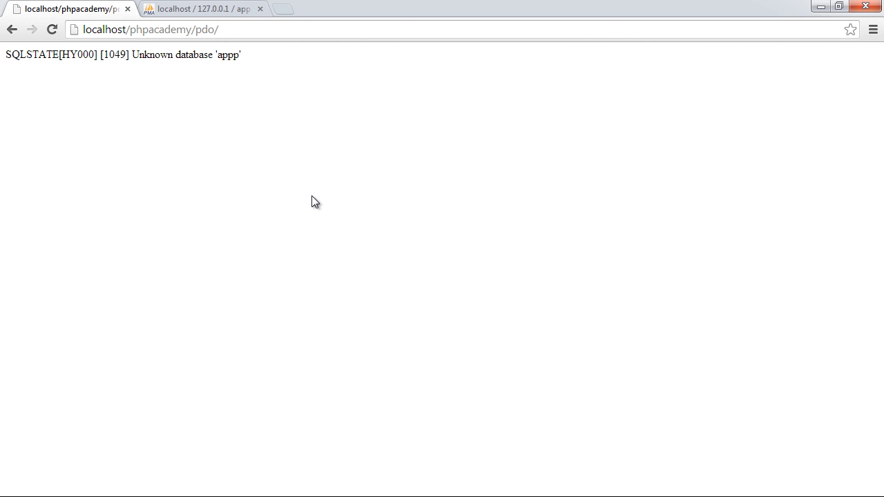
mouse_move(122, 75)
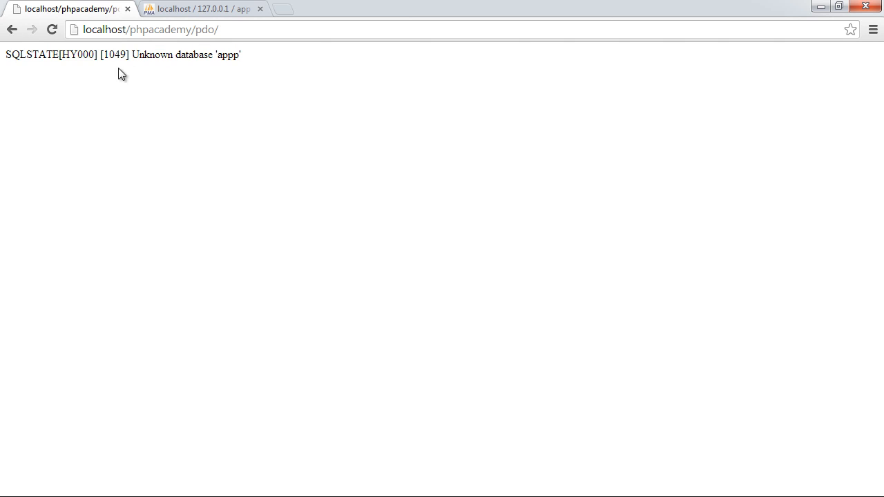
double_click(226, 58)
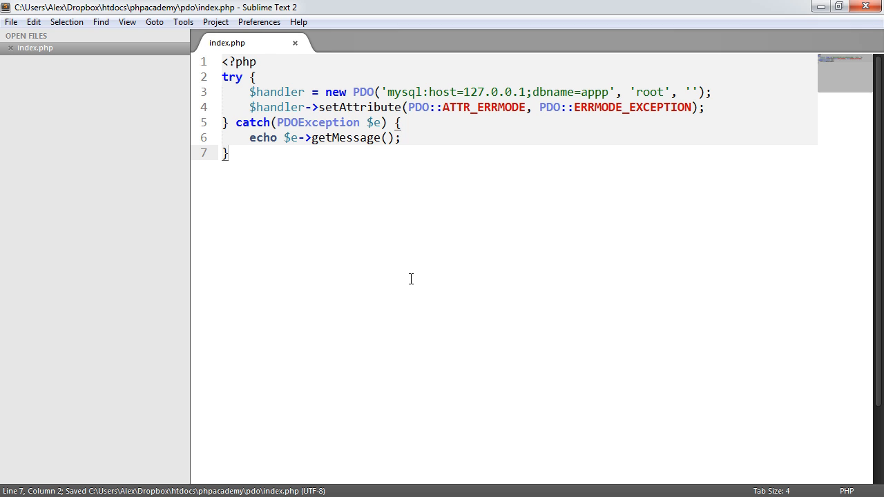
Add echo 'The rest of our page.'; after the try/catch and die(); after the echoed message in catch.
type("echo ''")
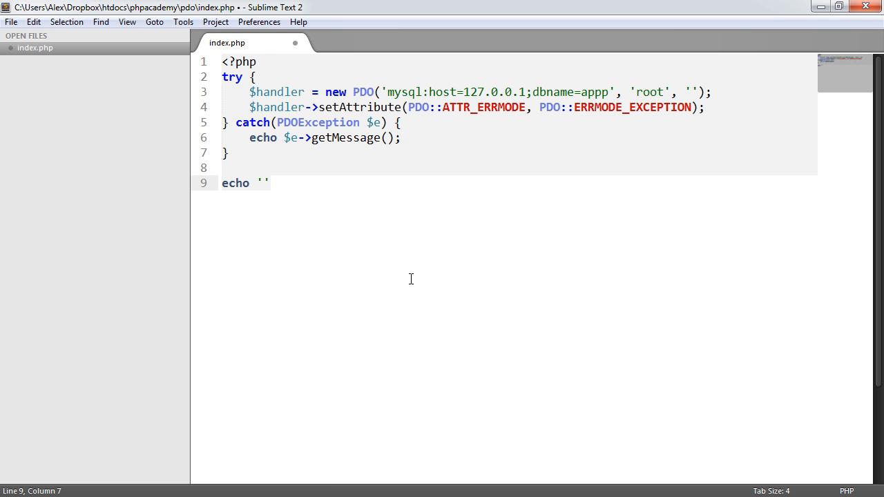
type("The rest")
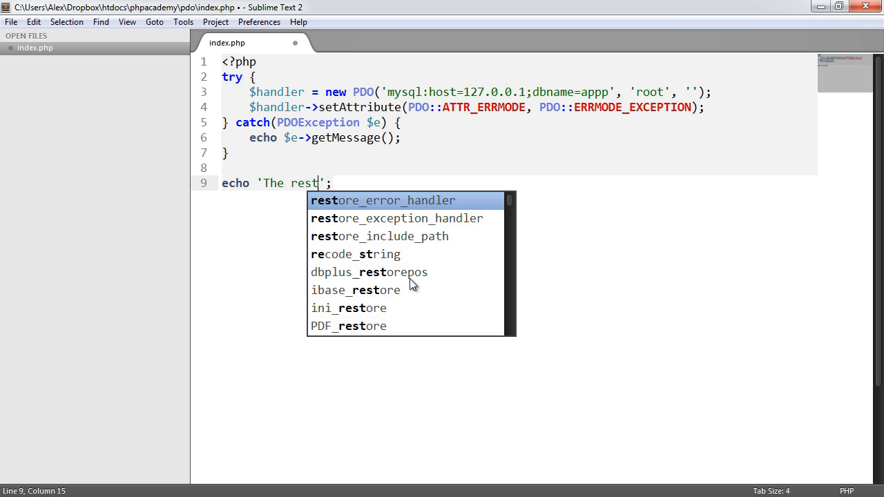
type("of o")
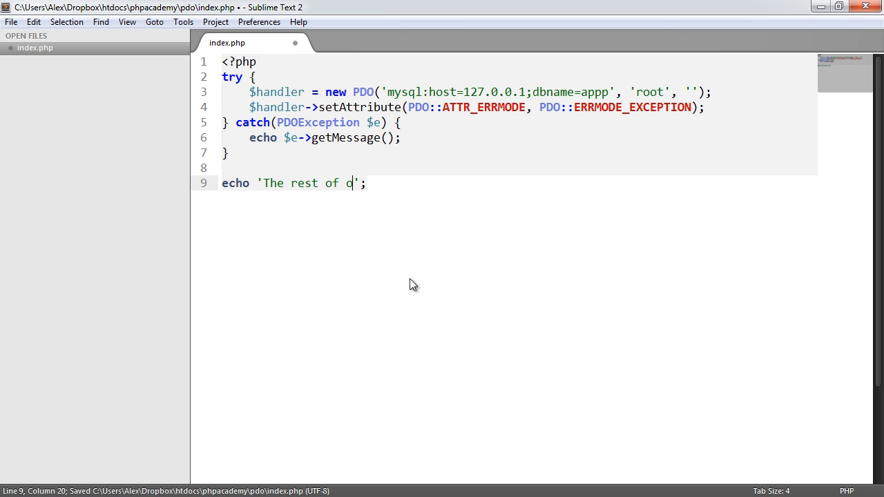
type("ur page.")
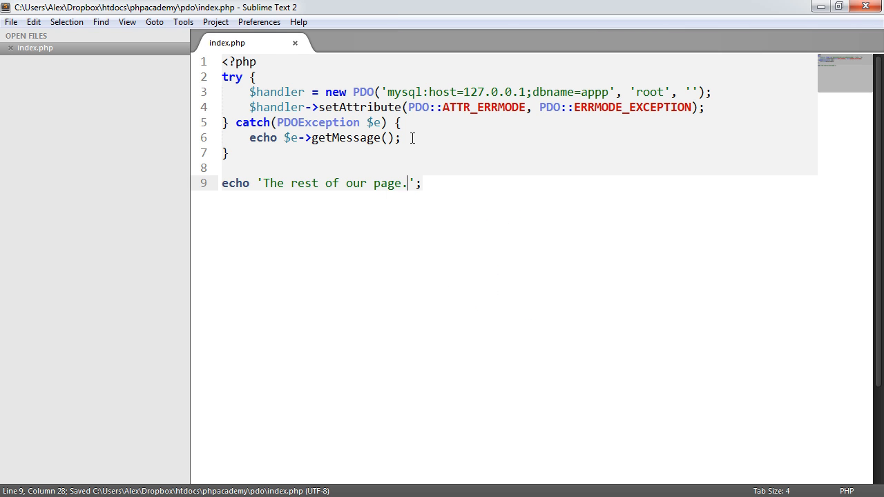
type("die();")
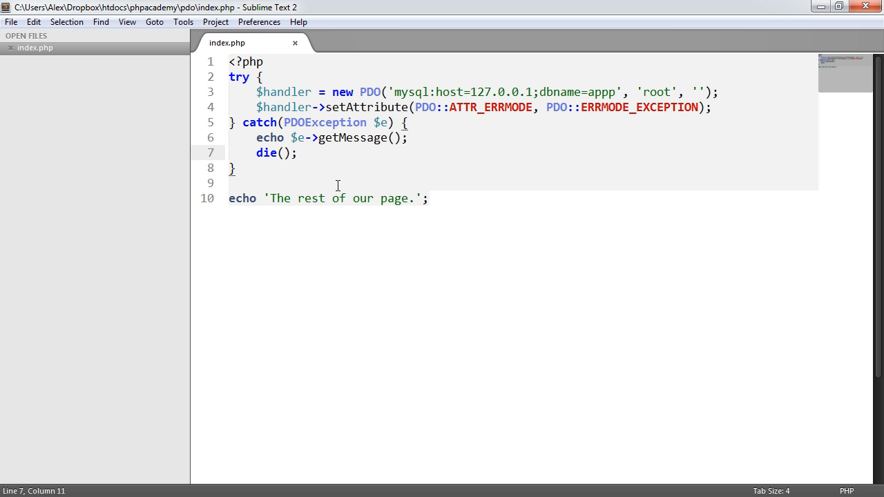
mouse_move(436, 123)
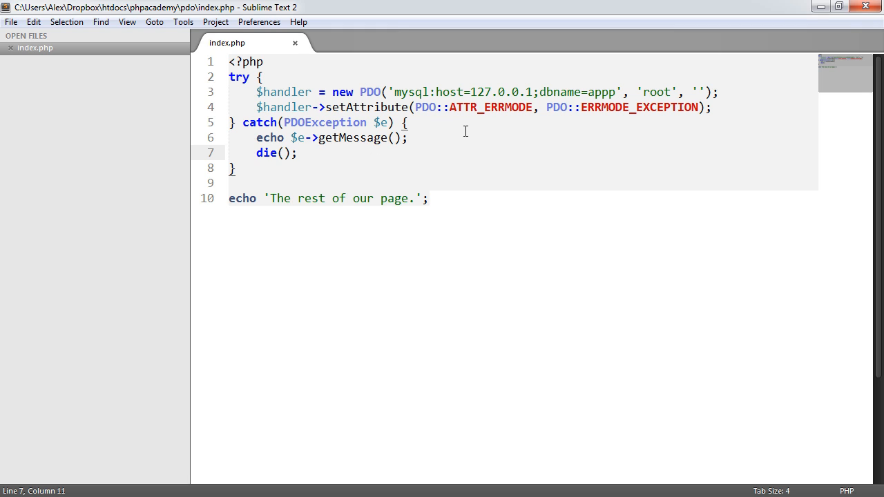
Change dbname=appp to dbname=app in the connection string and save index.php.
key("BackSpace")
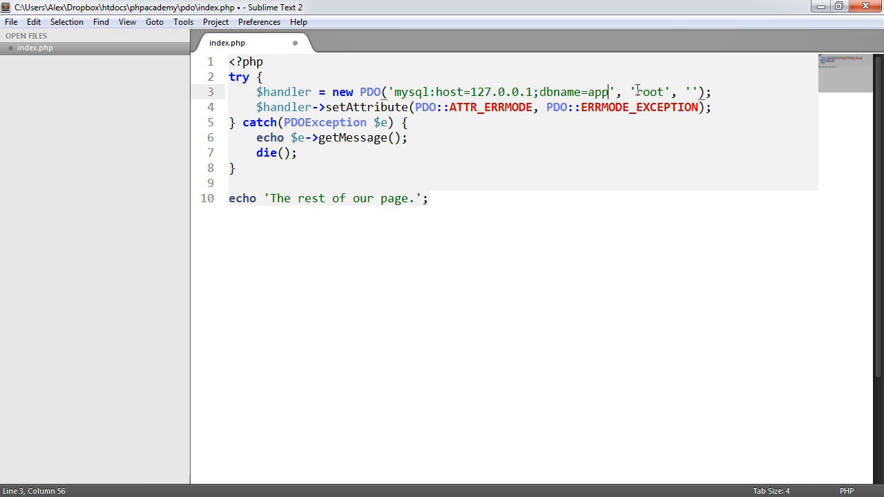
key("ctrl+s")
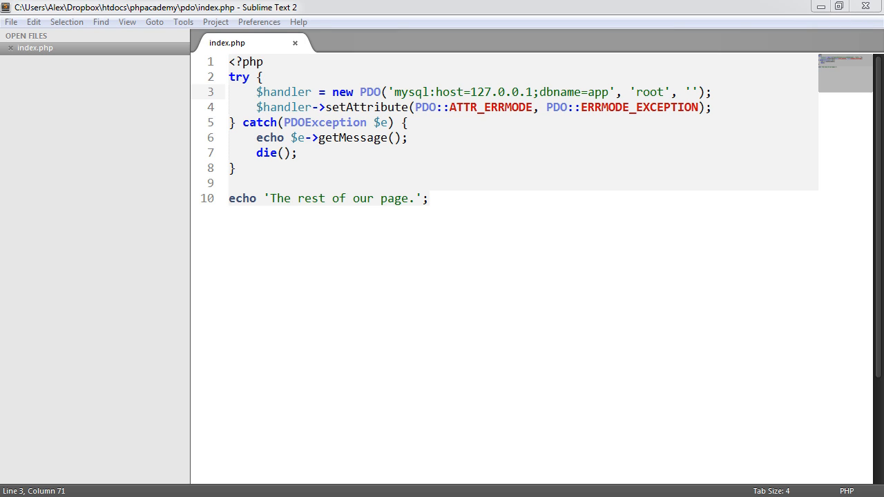
mouse_move(486, 148)
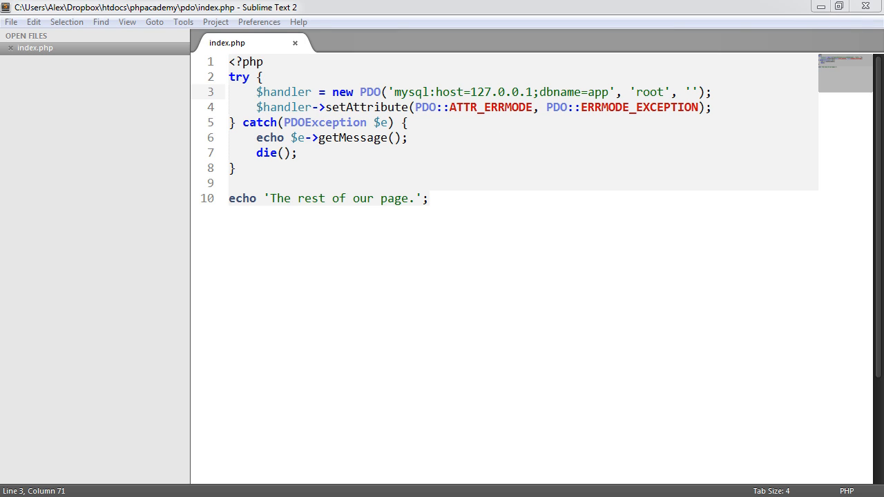
left_click(260, 108)
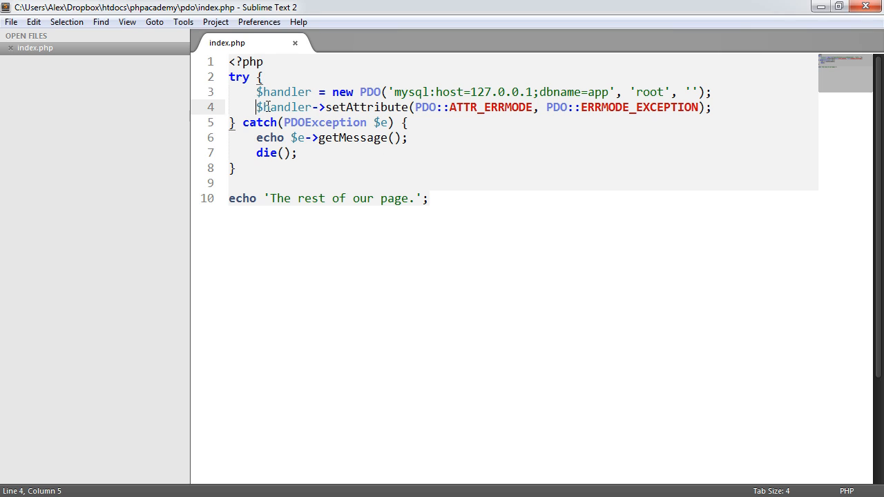
left_click_drag(257, 108, 711, 107)
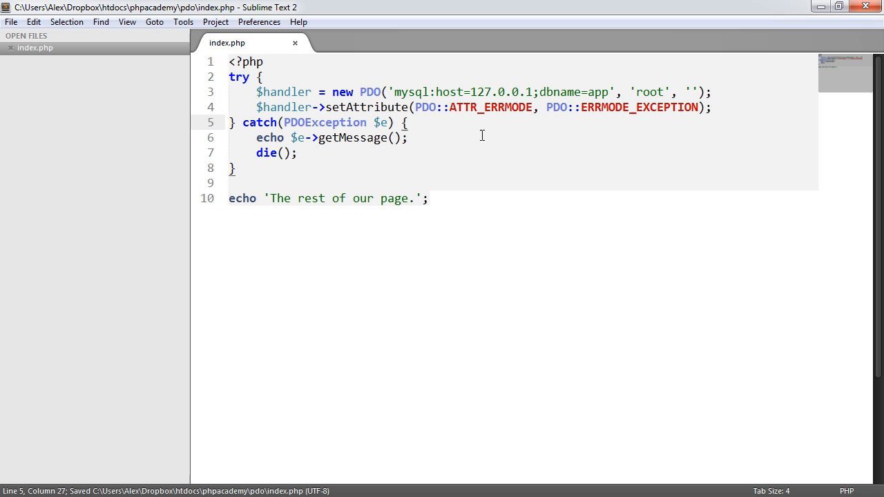
mouse_move(310, 157)
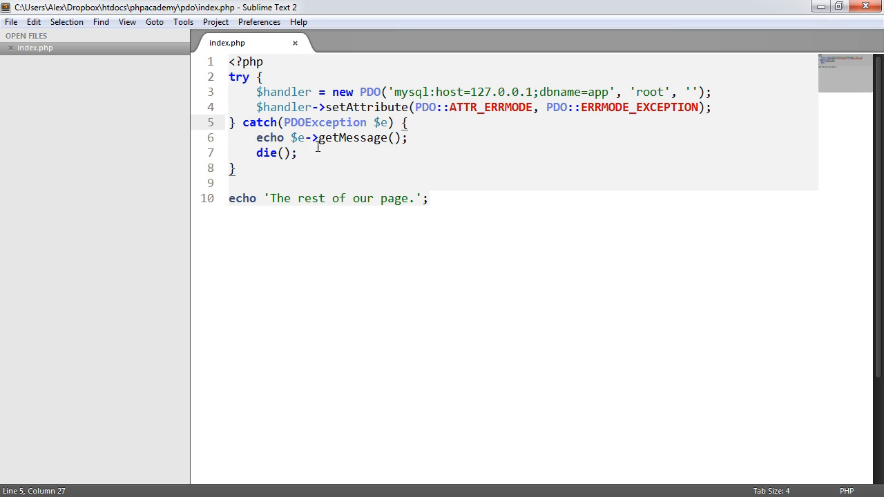
left_click(298, 152)
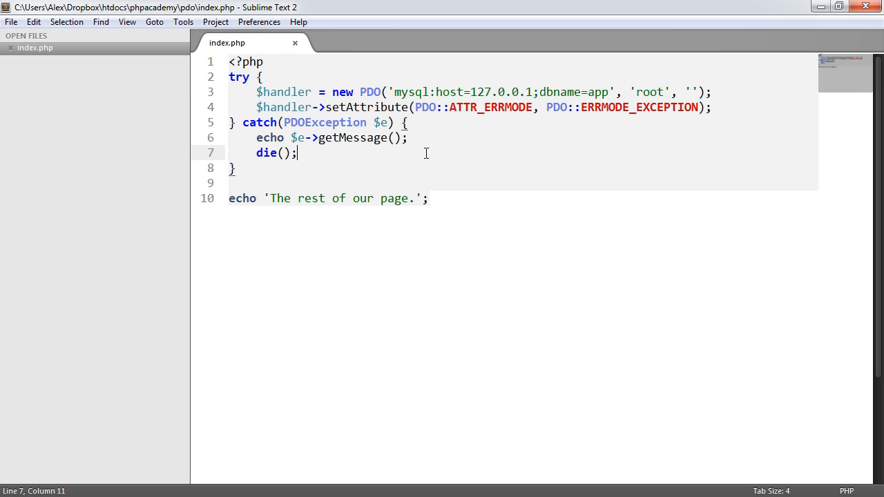
mouse_move(324, 174)
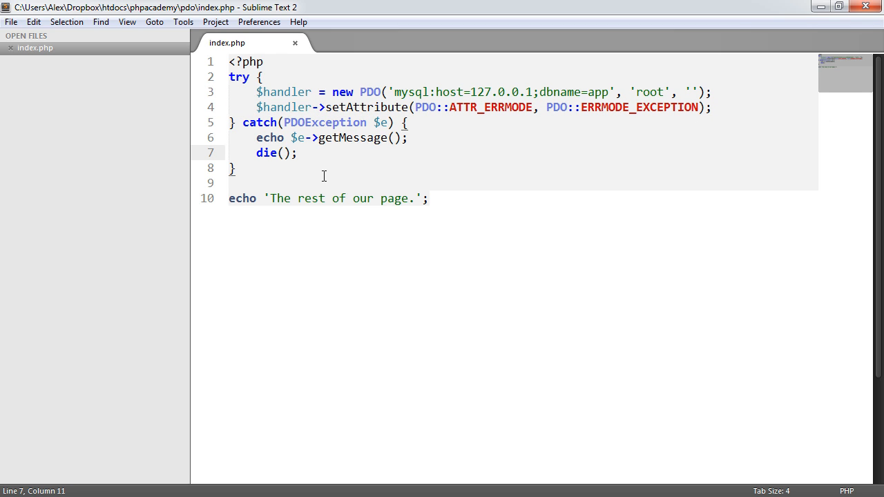